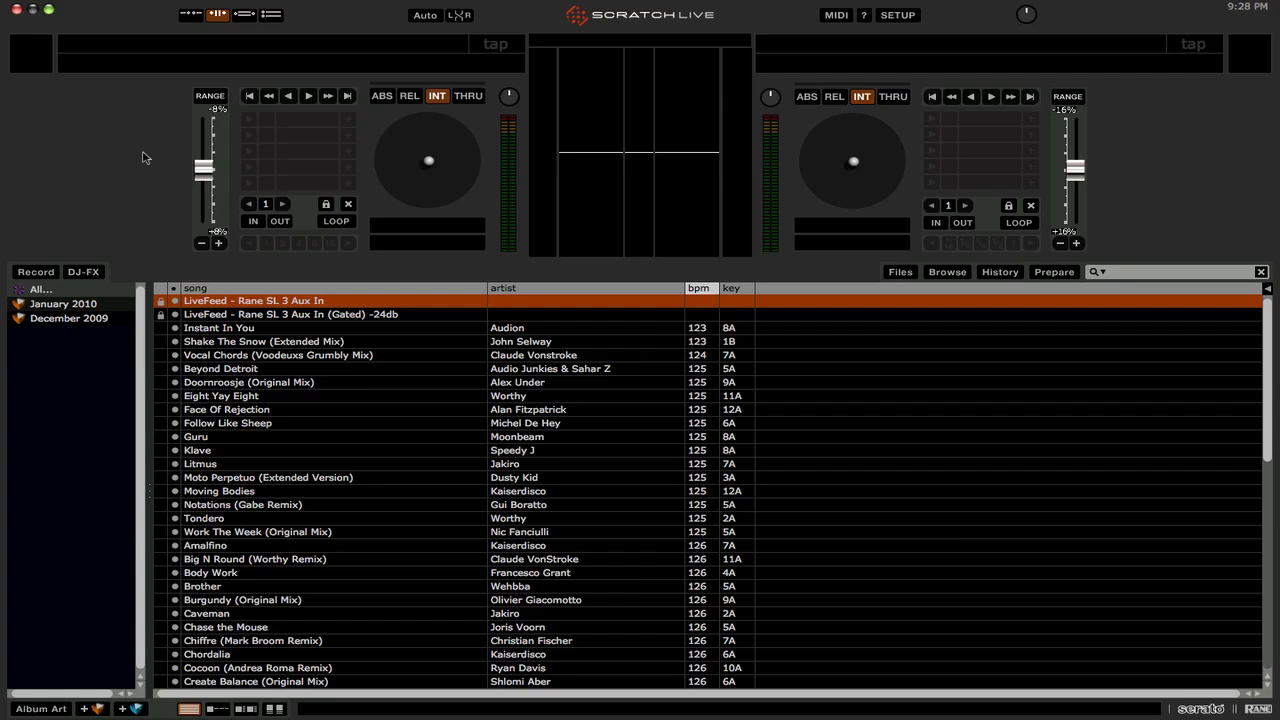
Step: Enable the Serato Playlists plugin and Live Playlists in the Plugins settings
left_click(896, 14)
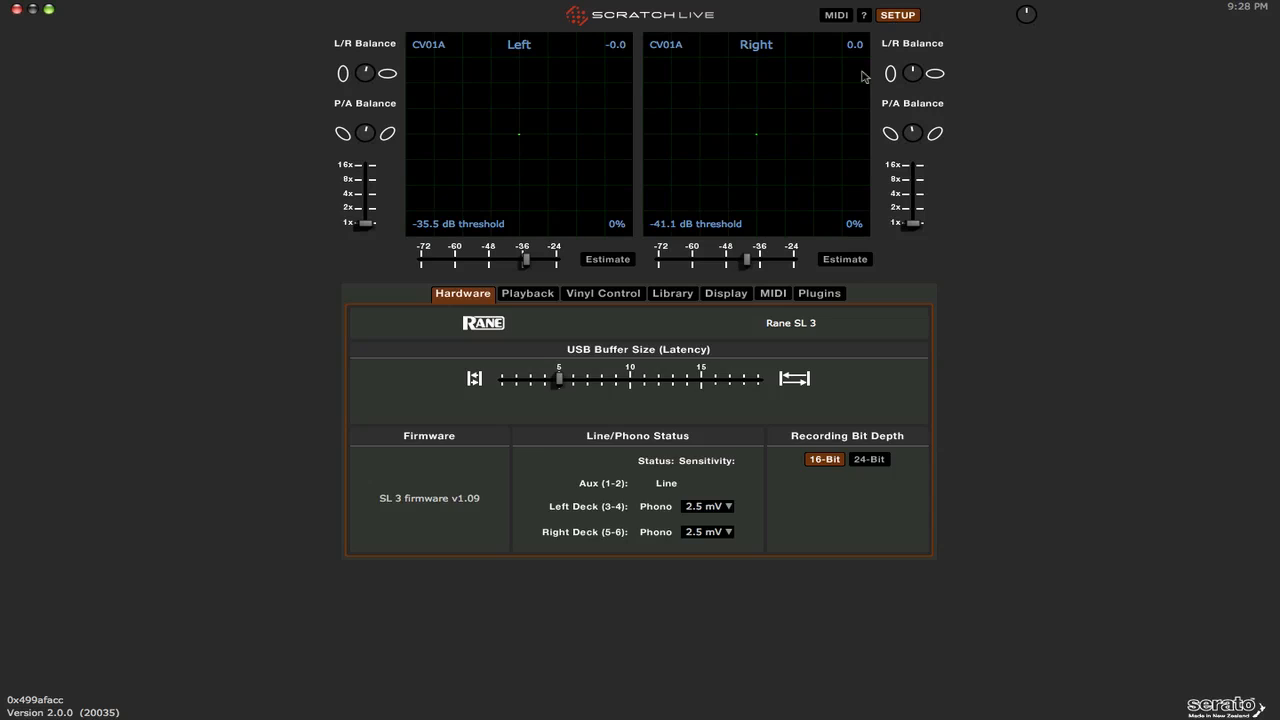
left_click(818, 292)
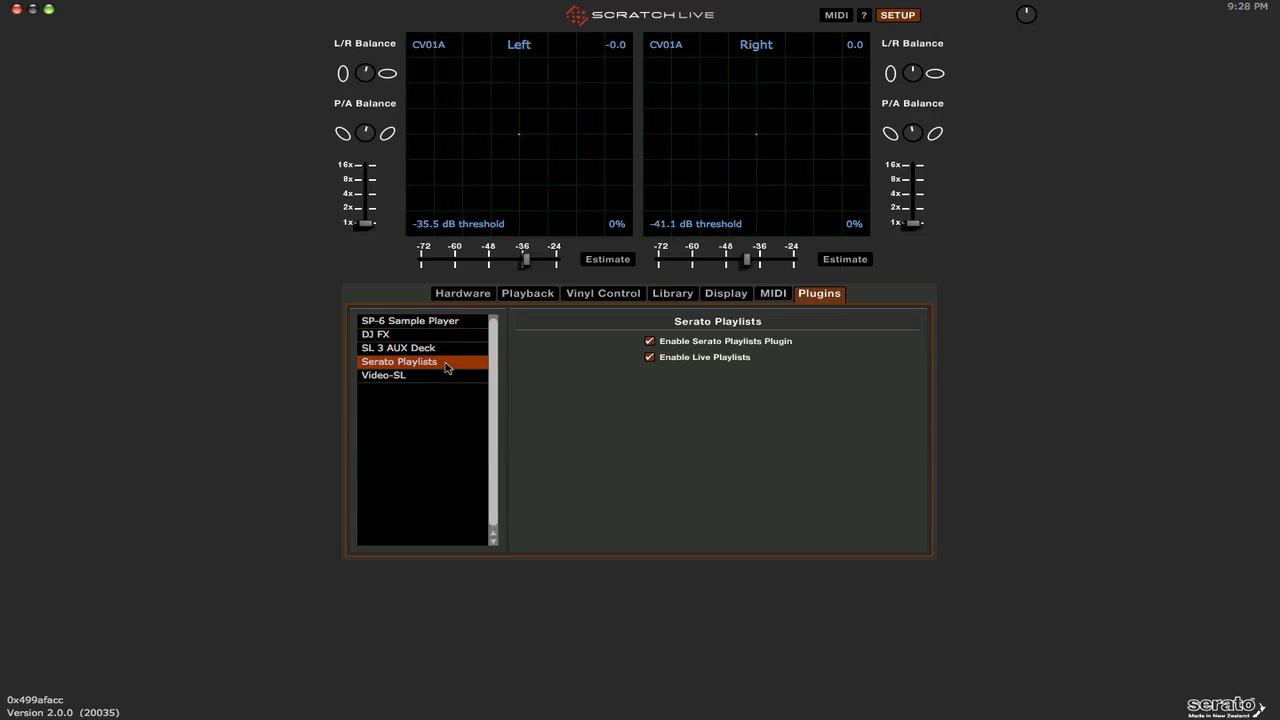
left_click(648, 340)
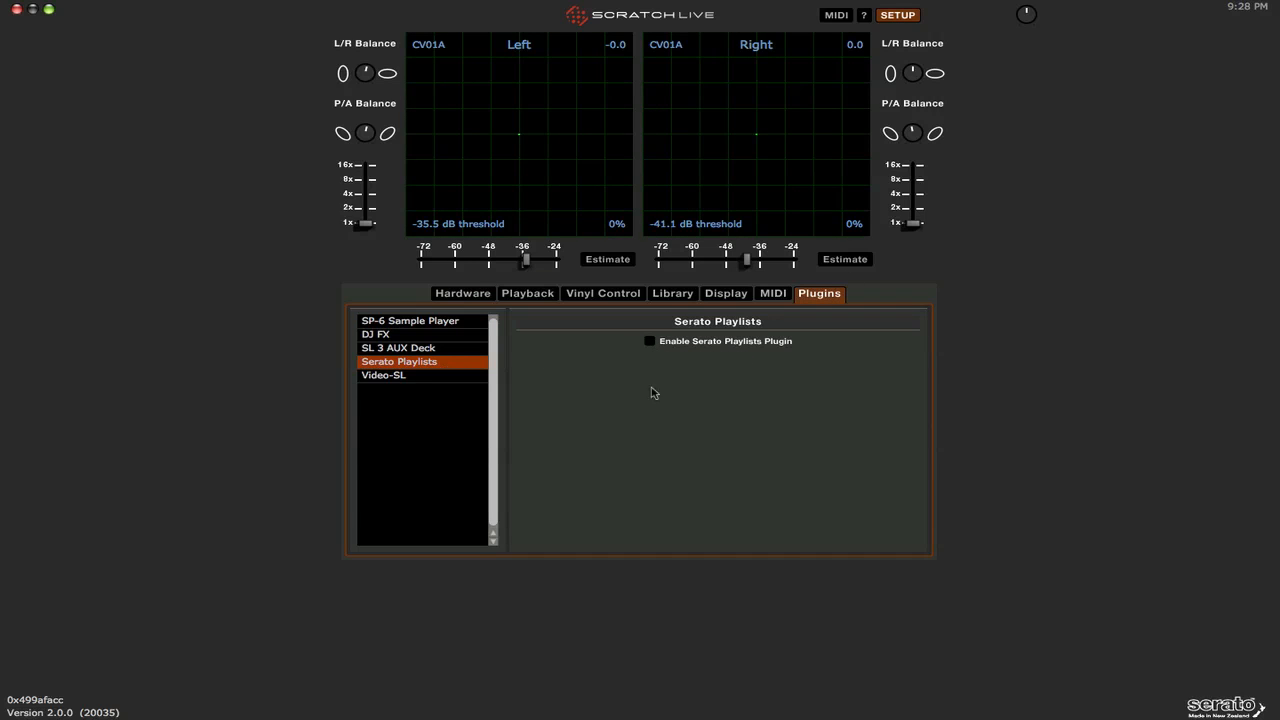
left_click(648, 340)
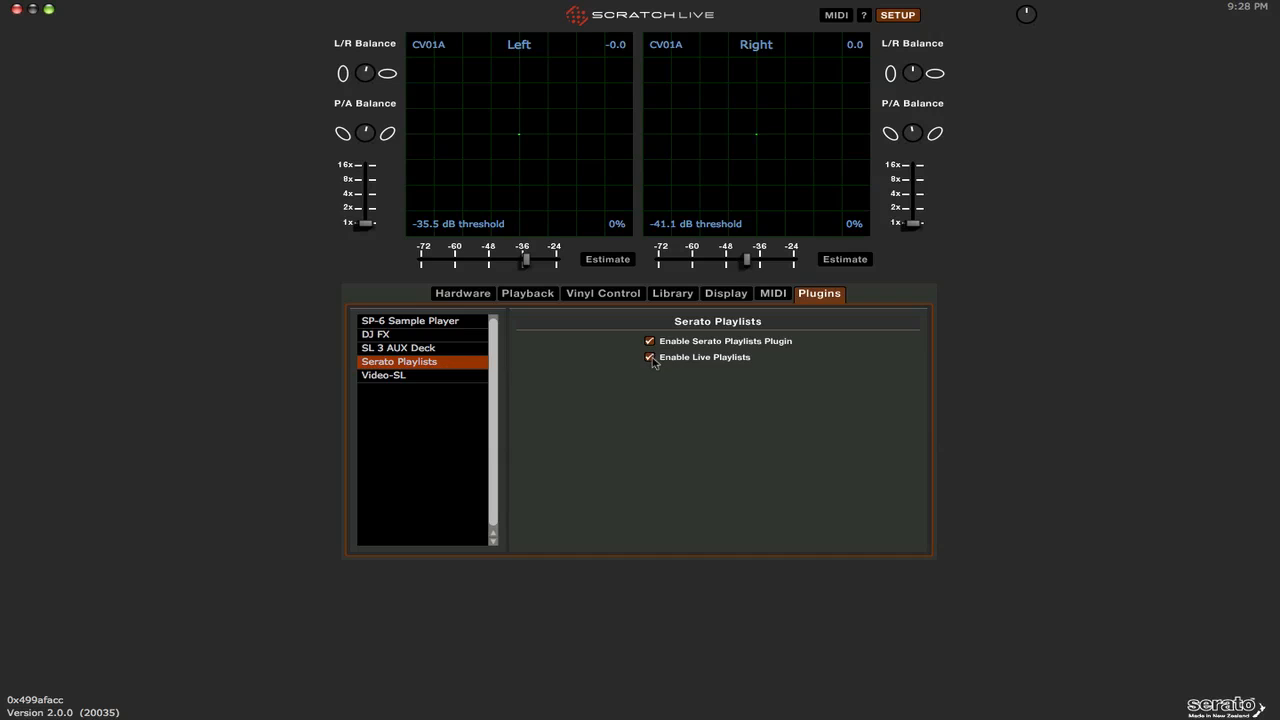
left_click(648, 356)
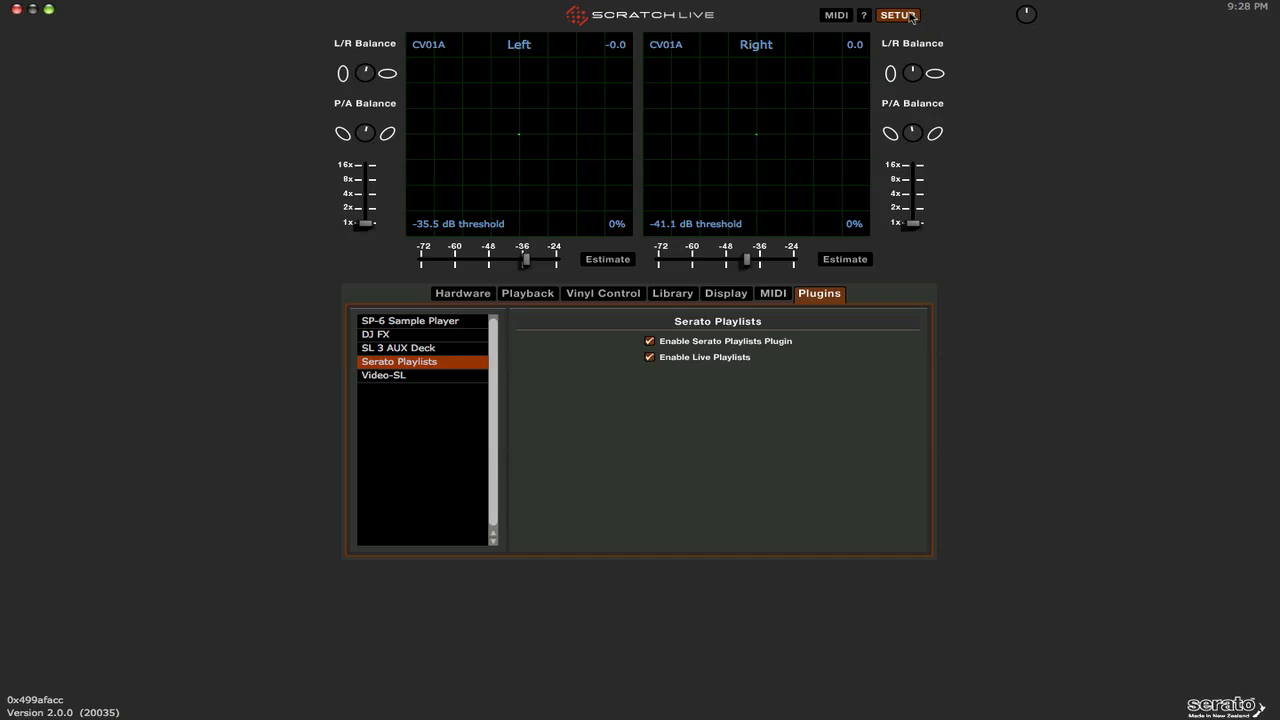
Step: Show today's 2/11/10 history session with Serato Playlists as its export format
left_click(896, 14)
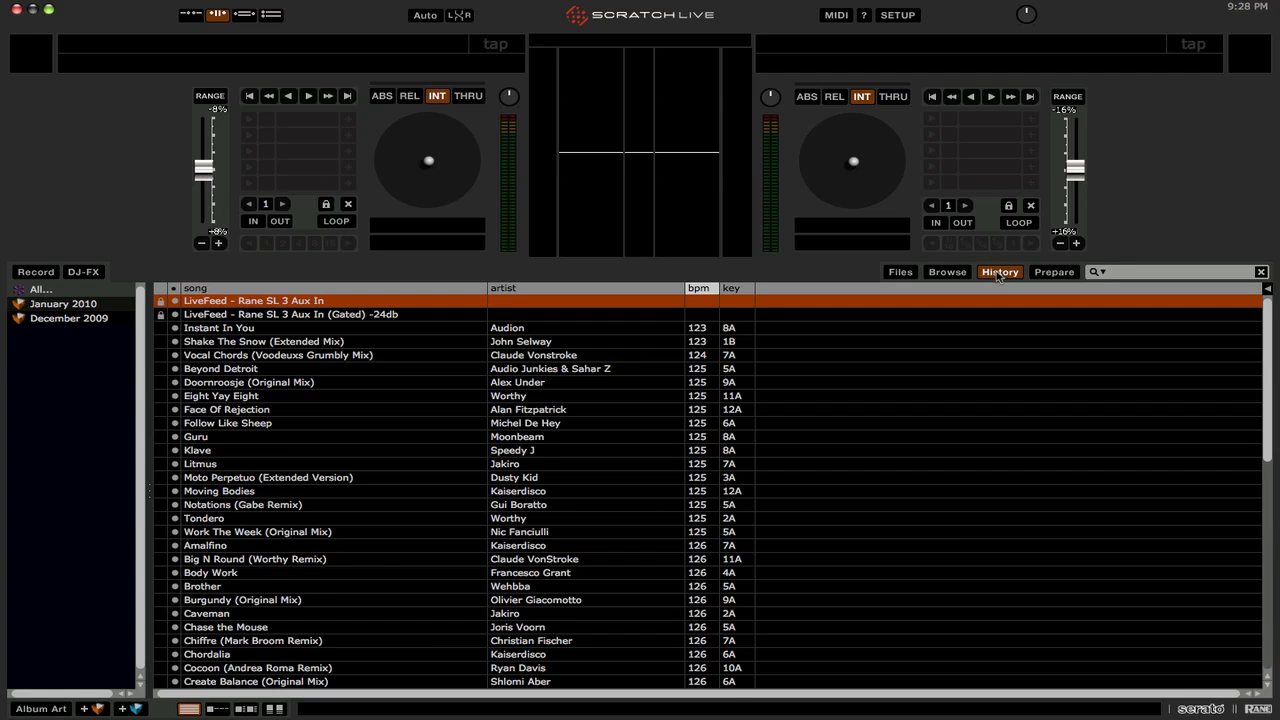
left_click(998, 272)
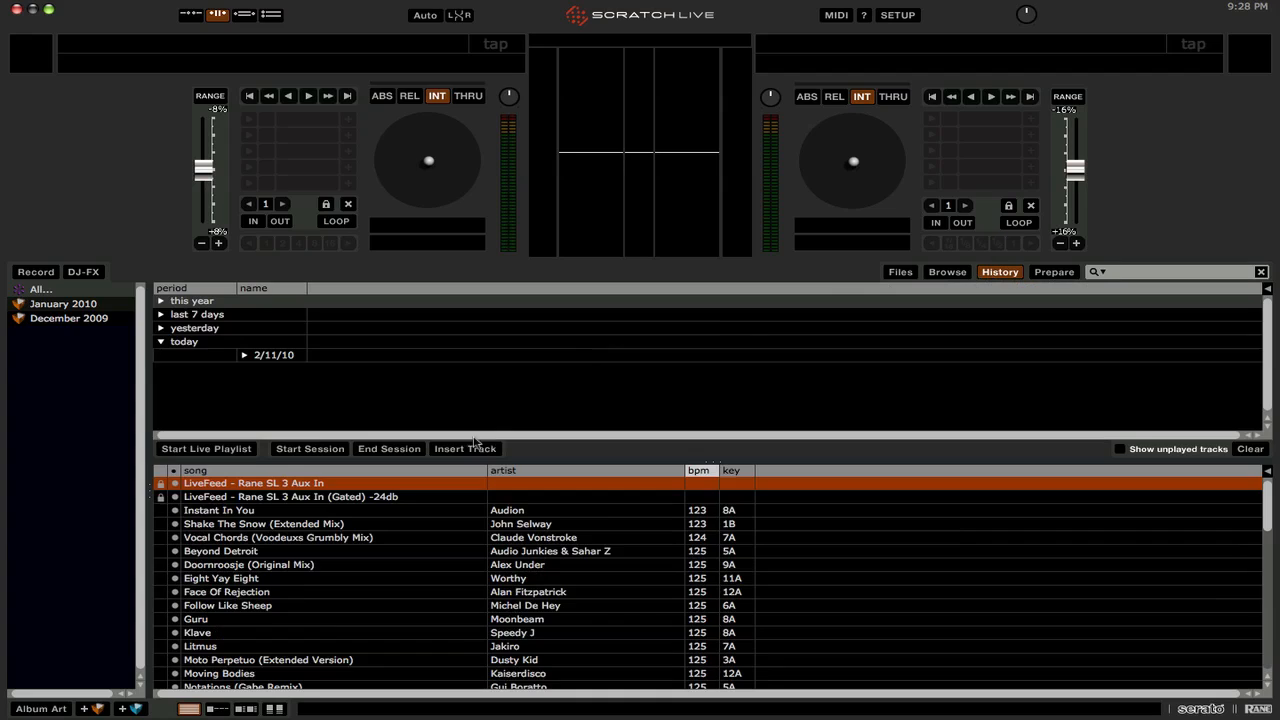
left_click(274, 356)
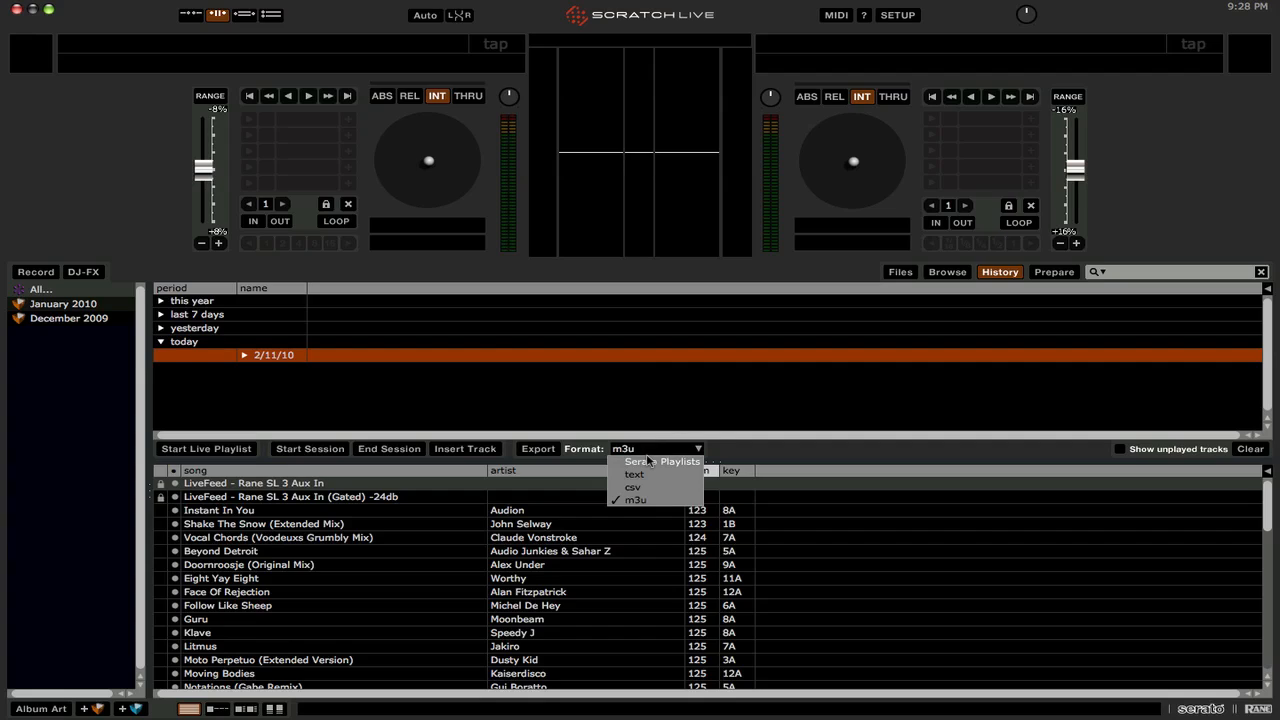
left_click(664, 460)
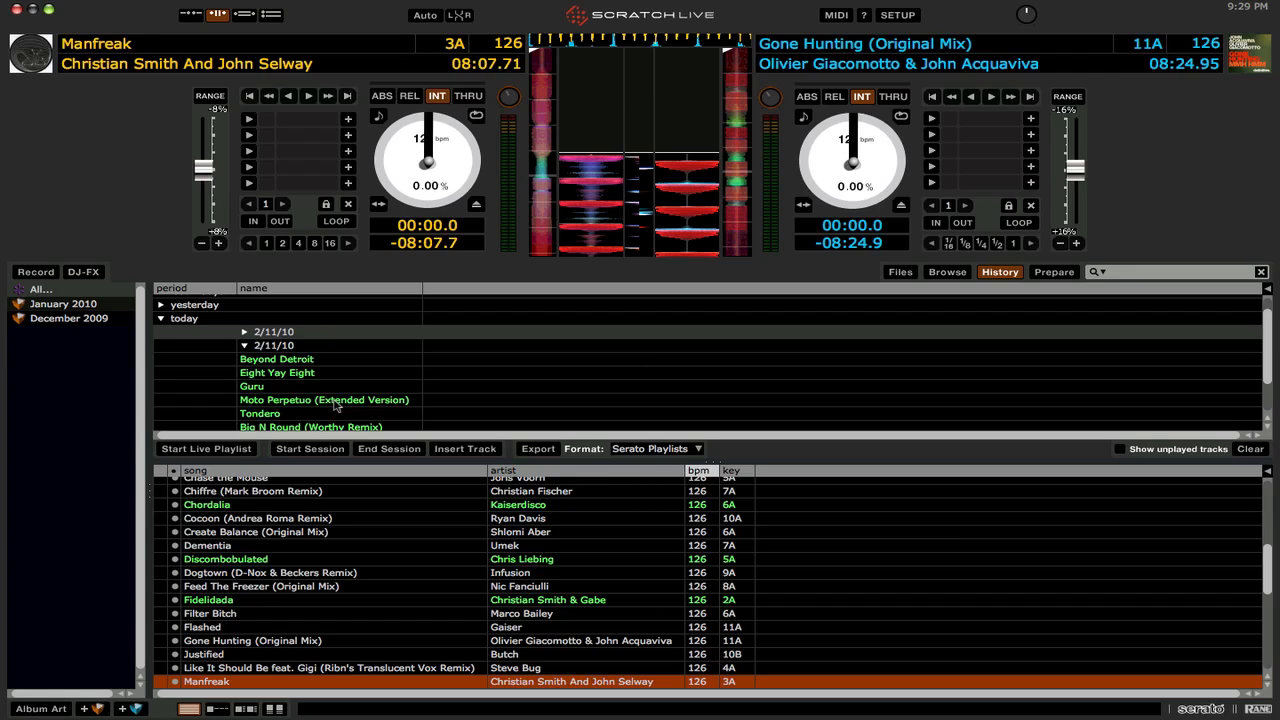
mouse_move(316, 384)
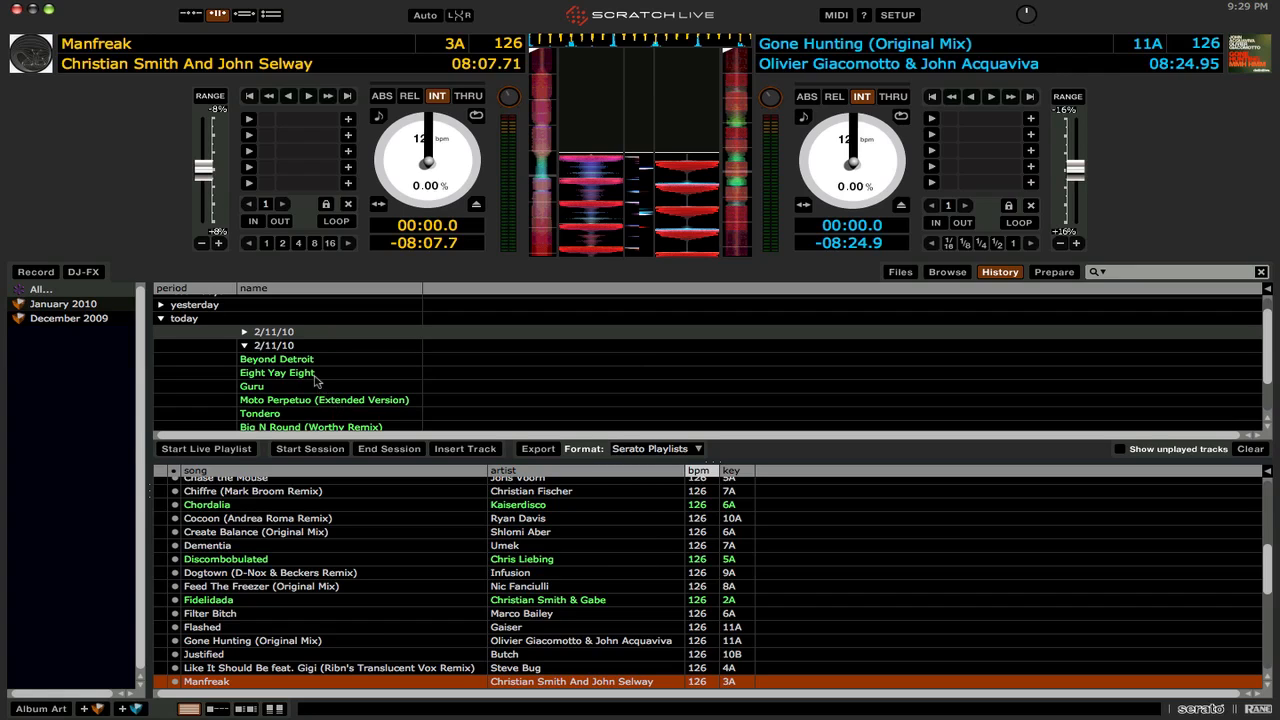
Step: Export the 2/11/10 session to Serato Playlists online, confirming the data warning
left_click(276, 344)
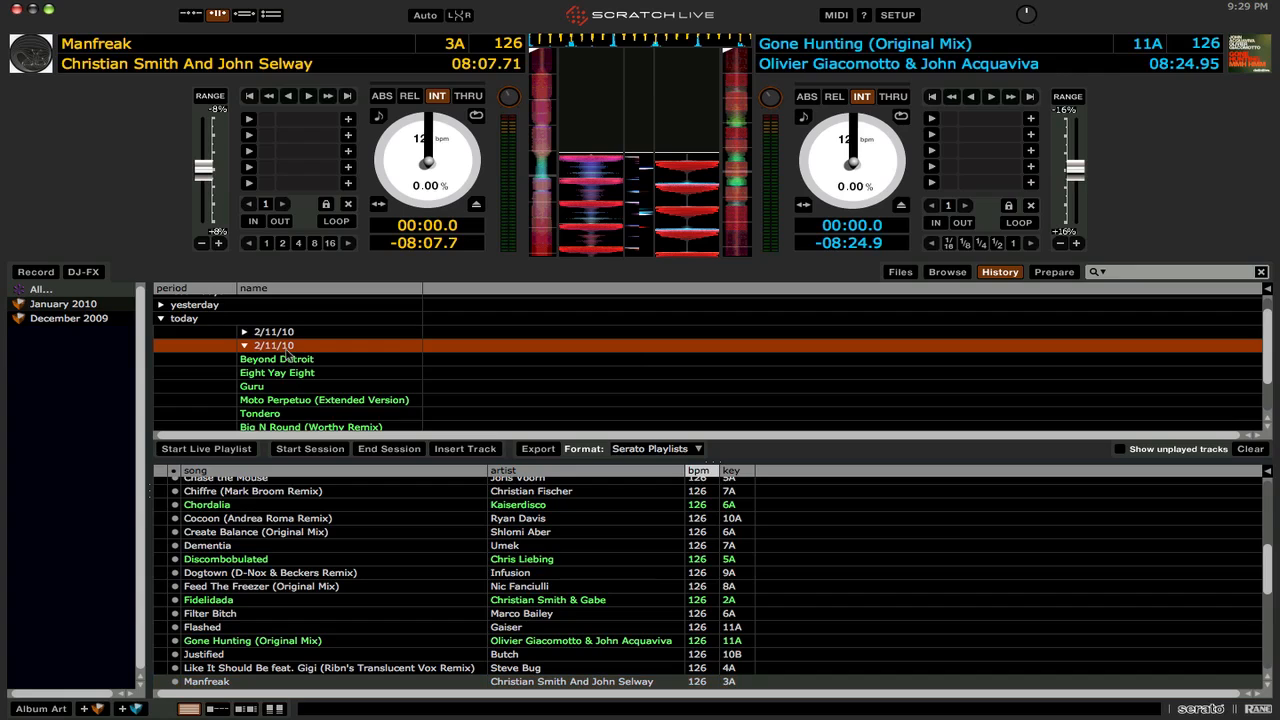
mouse_move(516, 430)
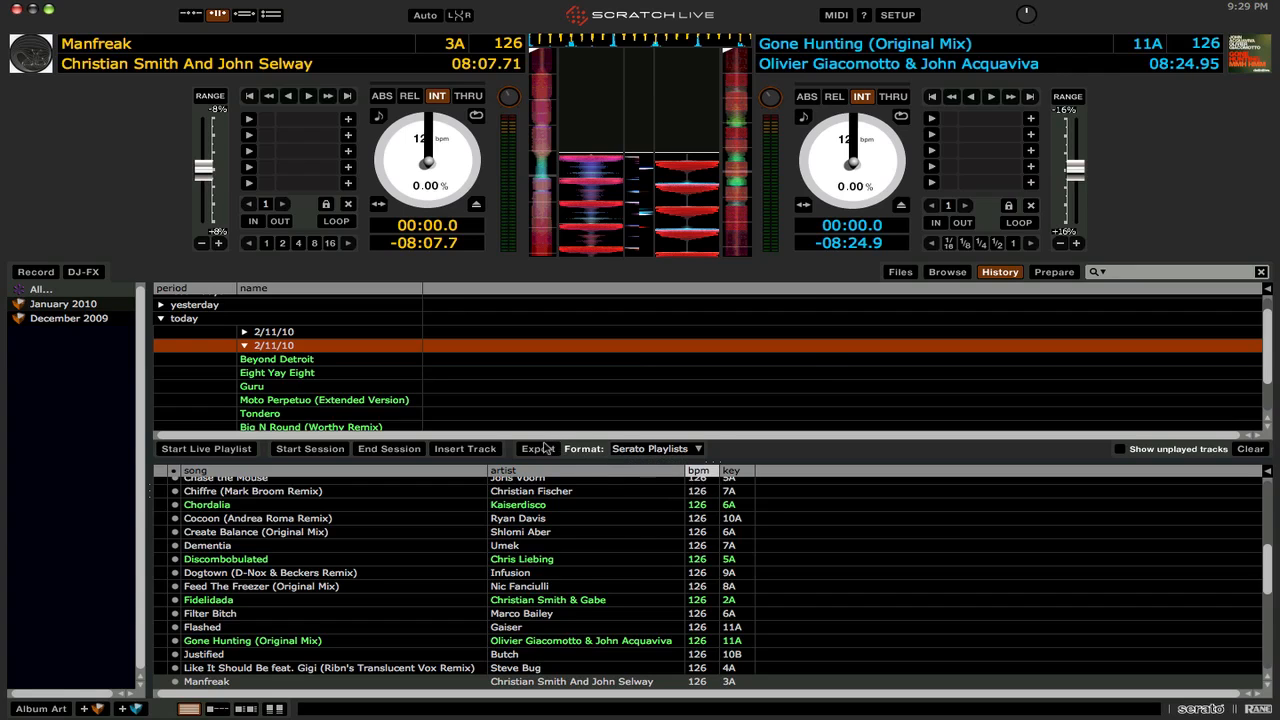
left_click(536, 448)
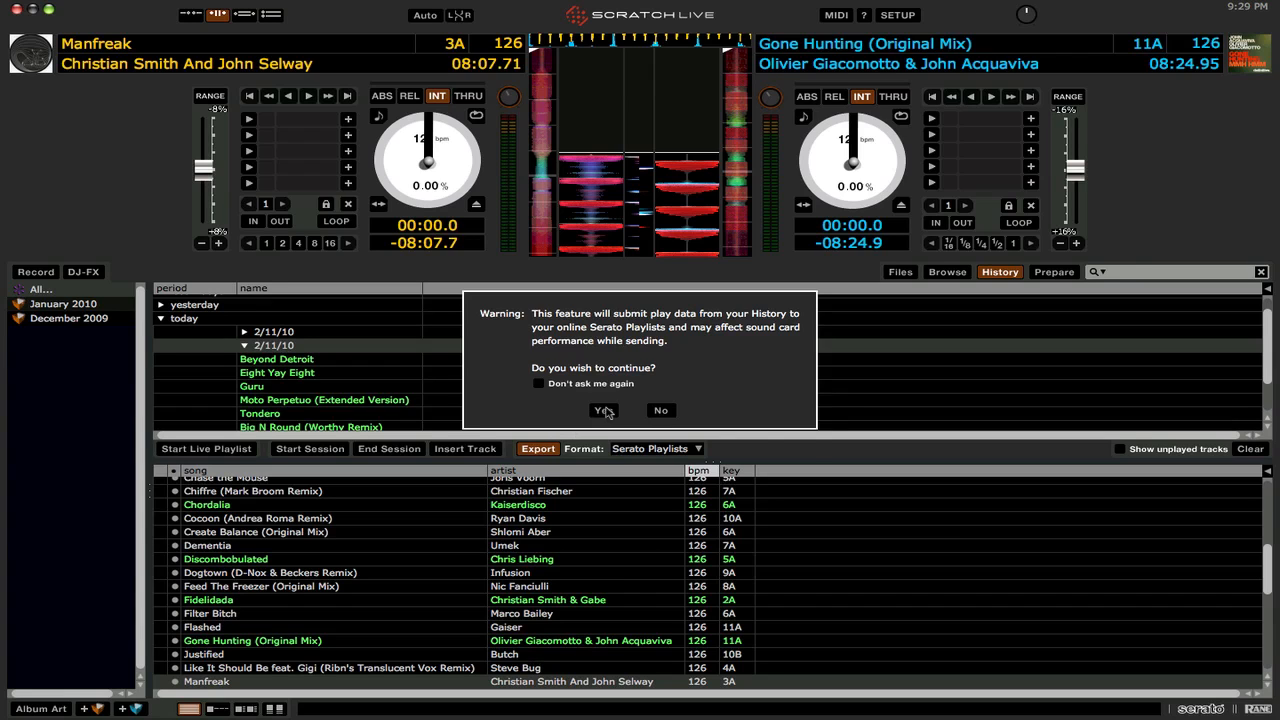
left_click(604, 410)
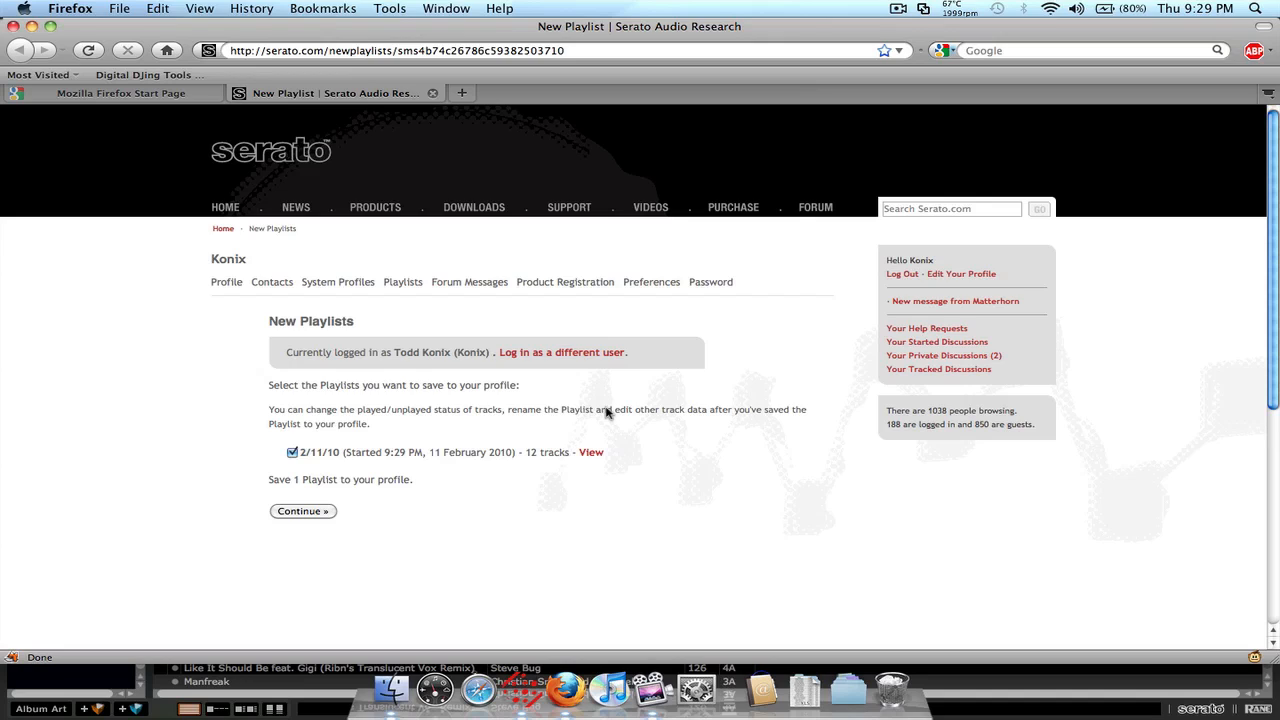
mouse_move(416, 434)
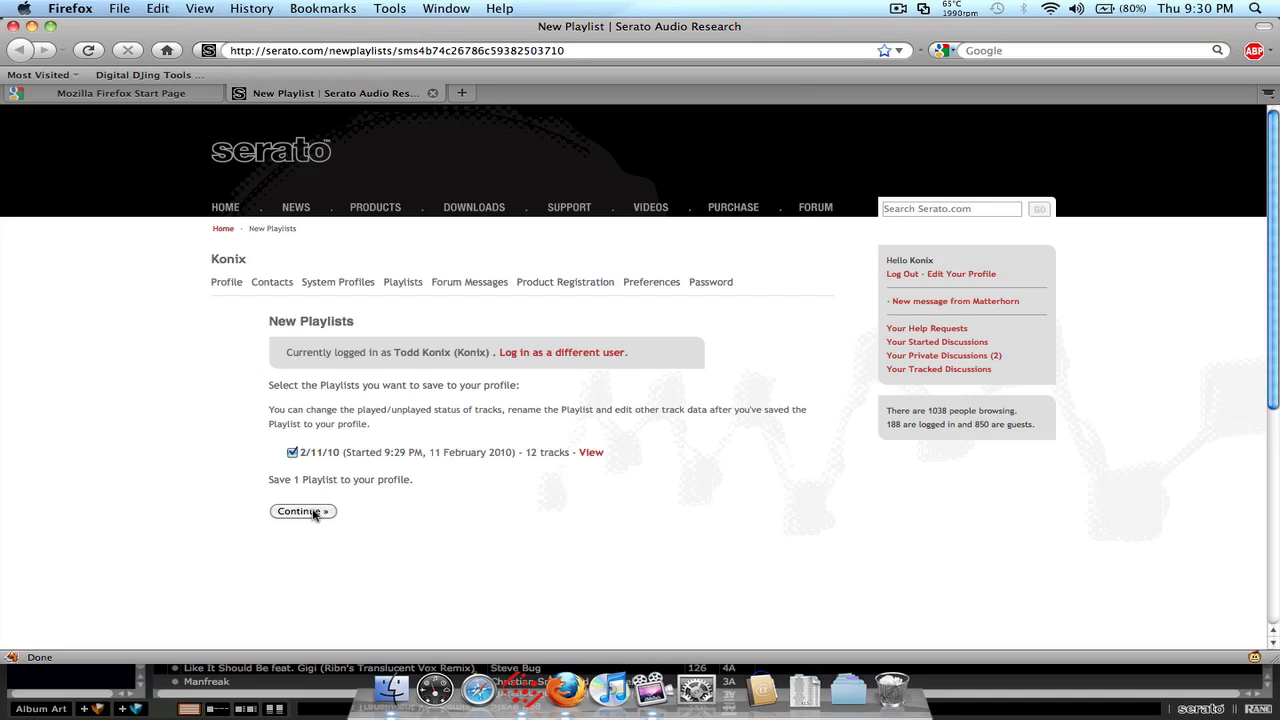
Step: Save the ticked 12-track 2/11/10 playlist to the Konix profile
left_click(302, 512)
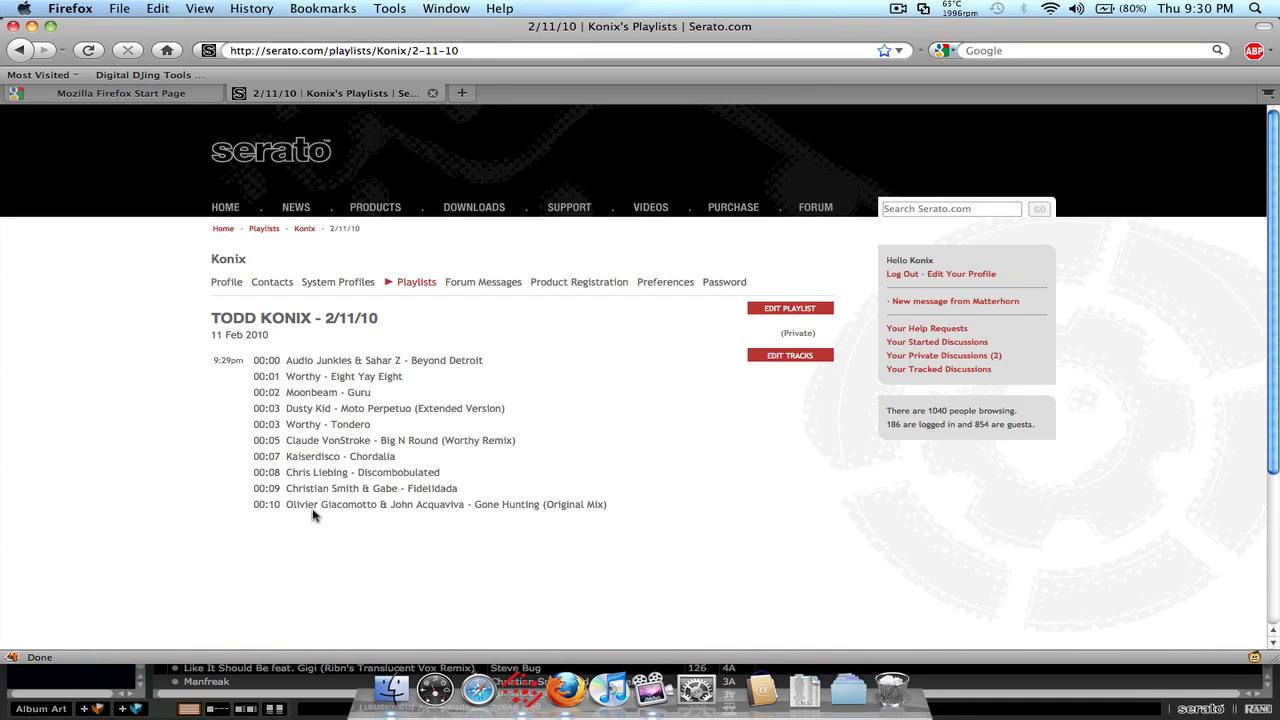
mouse_move(624, 376)
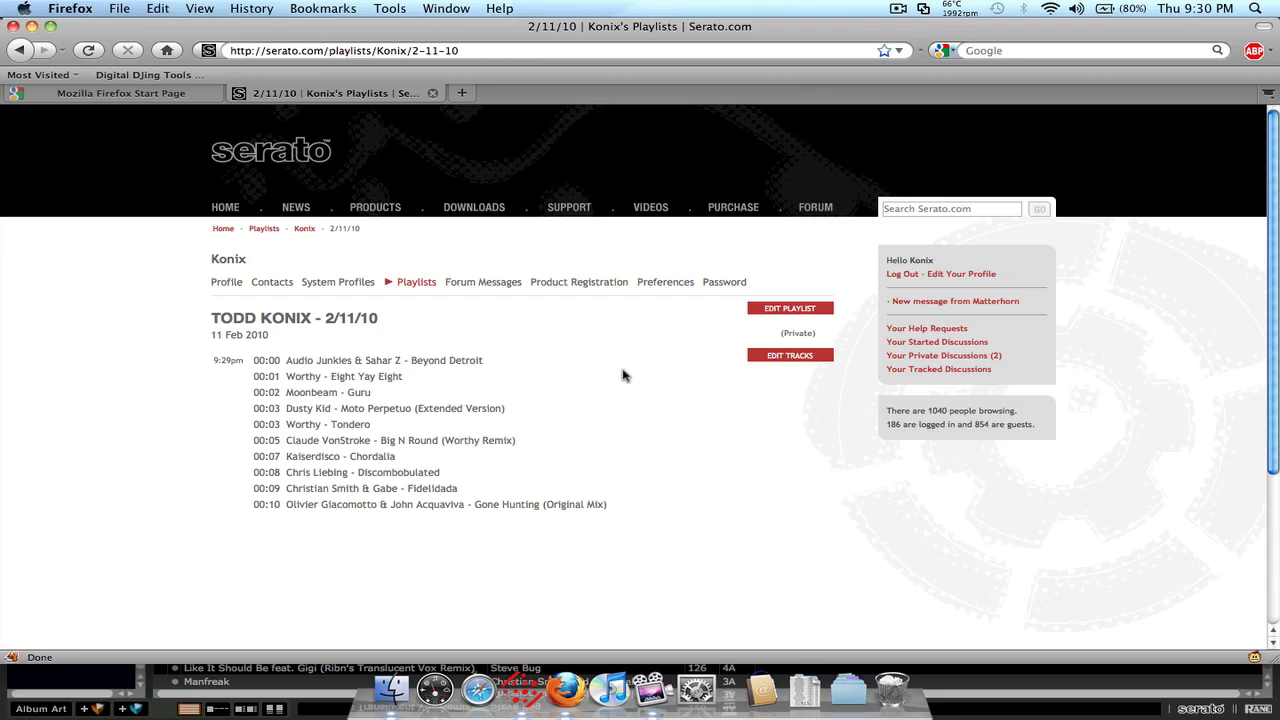
Step: Edit the 2/11/10 playlist's privacy to Public and save the change
left_click(788, 308)
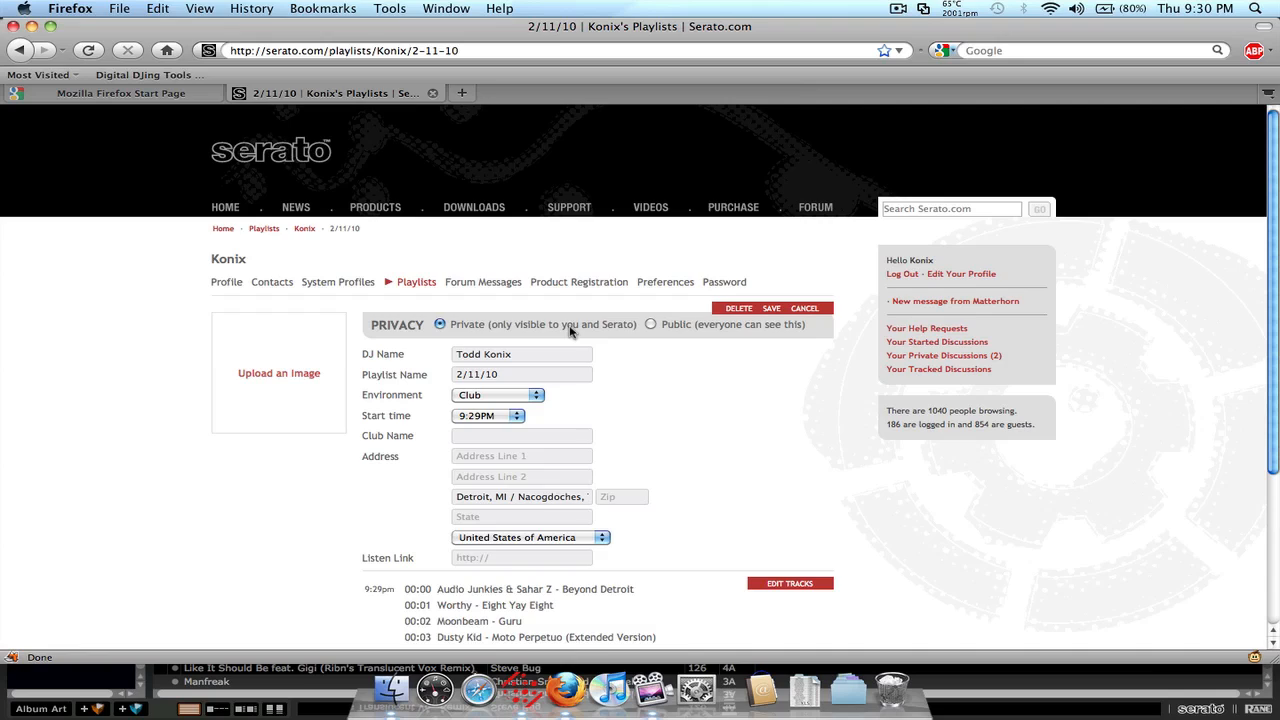
left_click(652, 324)
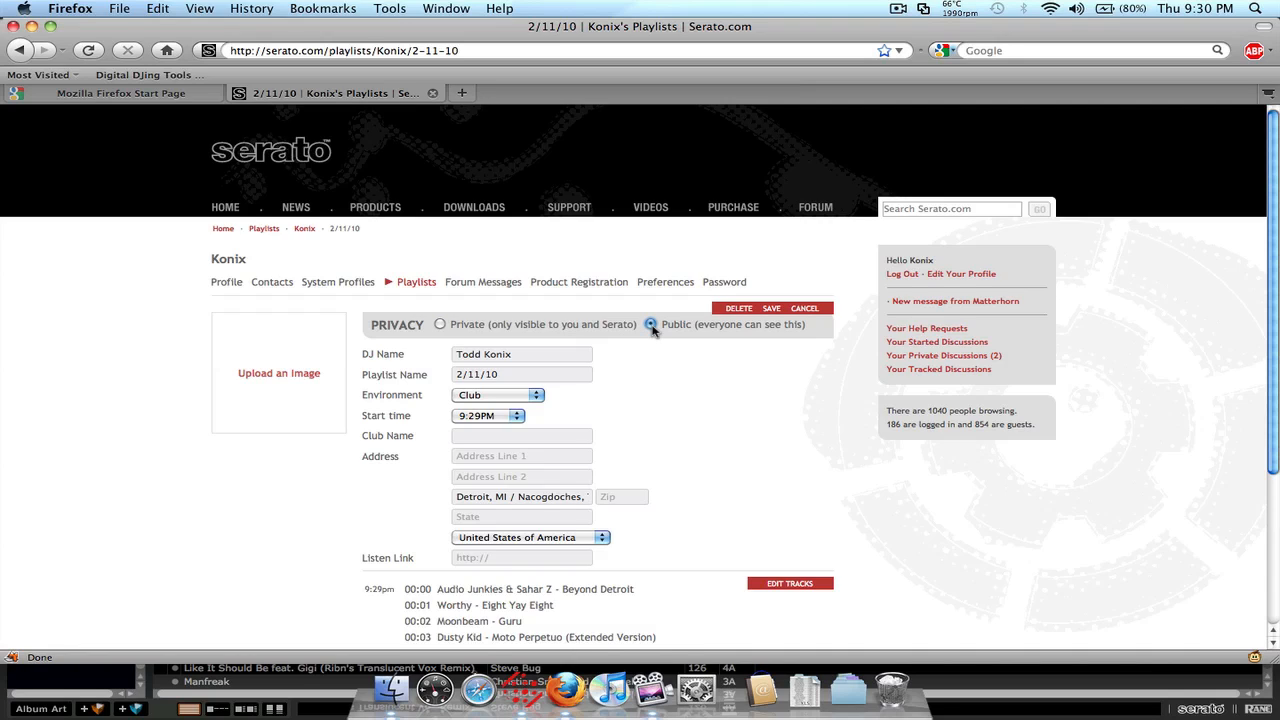
mouse_move(548, 396)
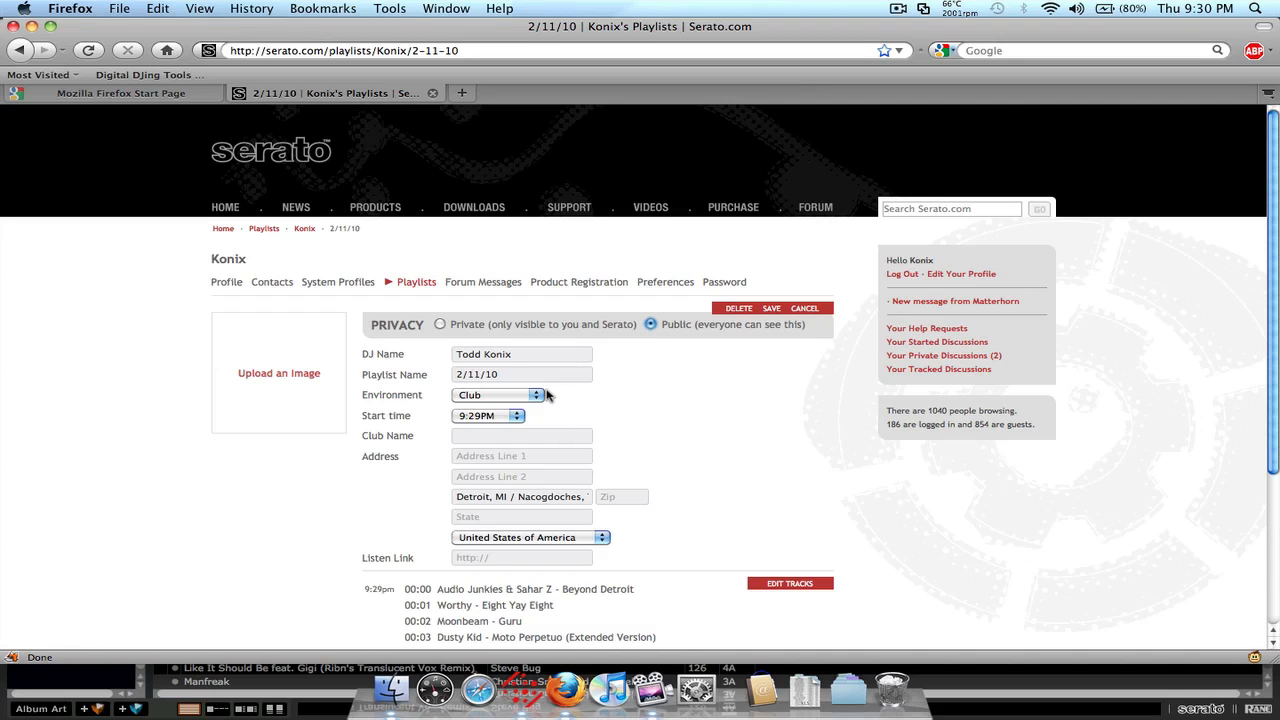
scroll("down", 3)
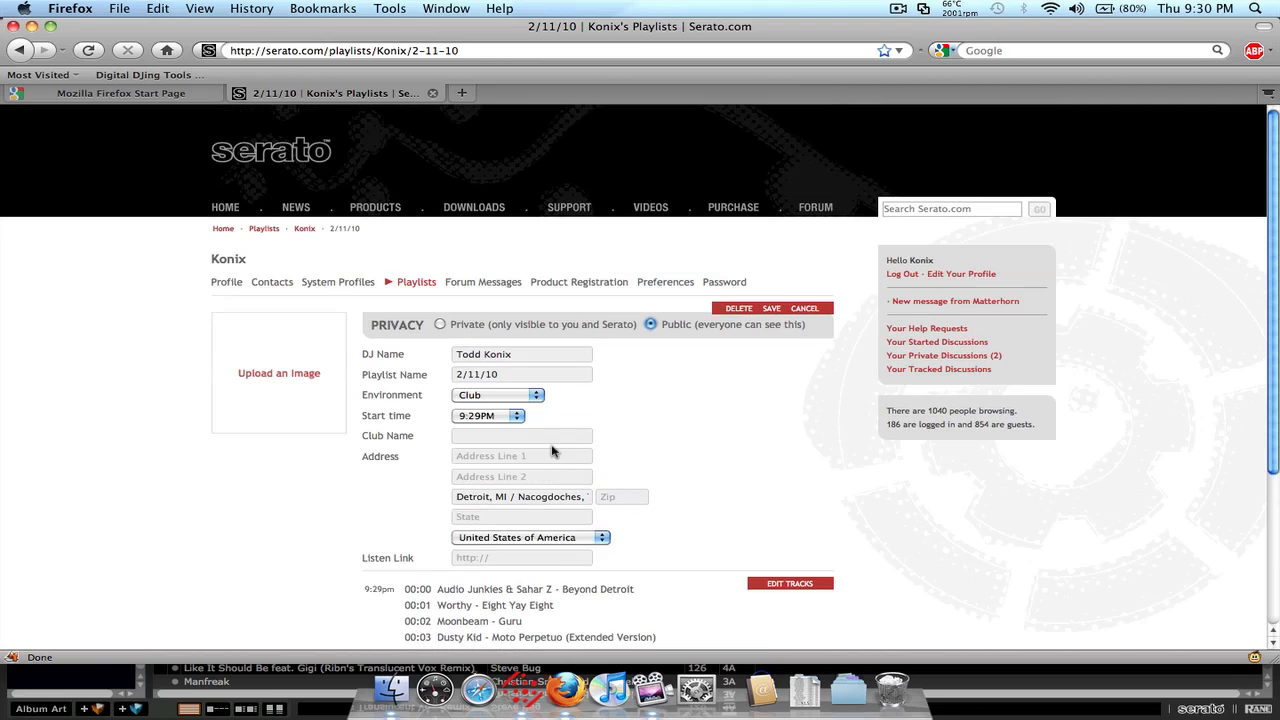
left_click(772, 308)
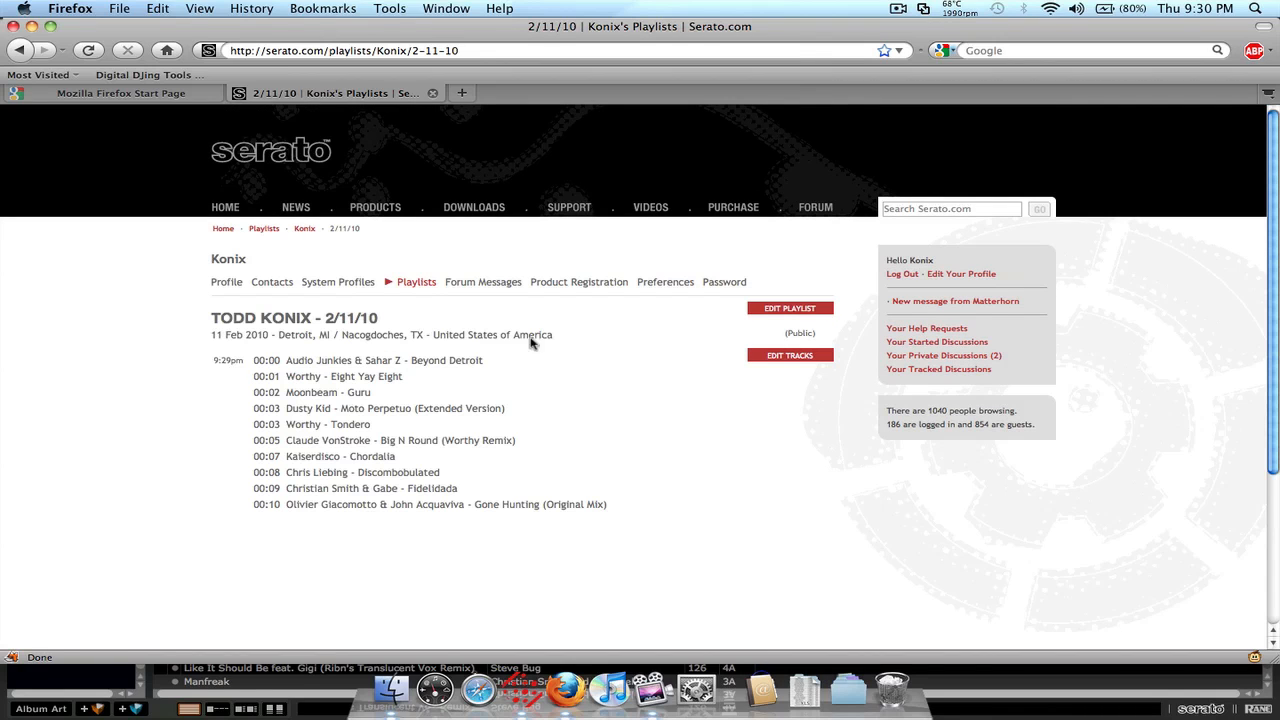
Step: View the 2/11/10 playlist under Your Public Playlists on the profile's playlists page
left_click(416, 280)
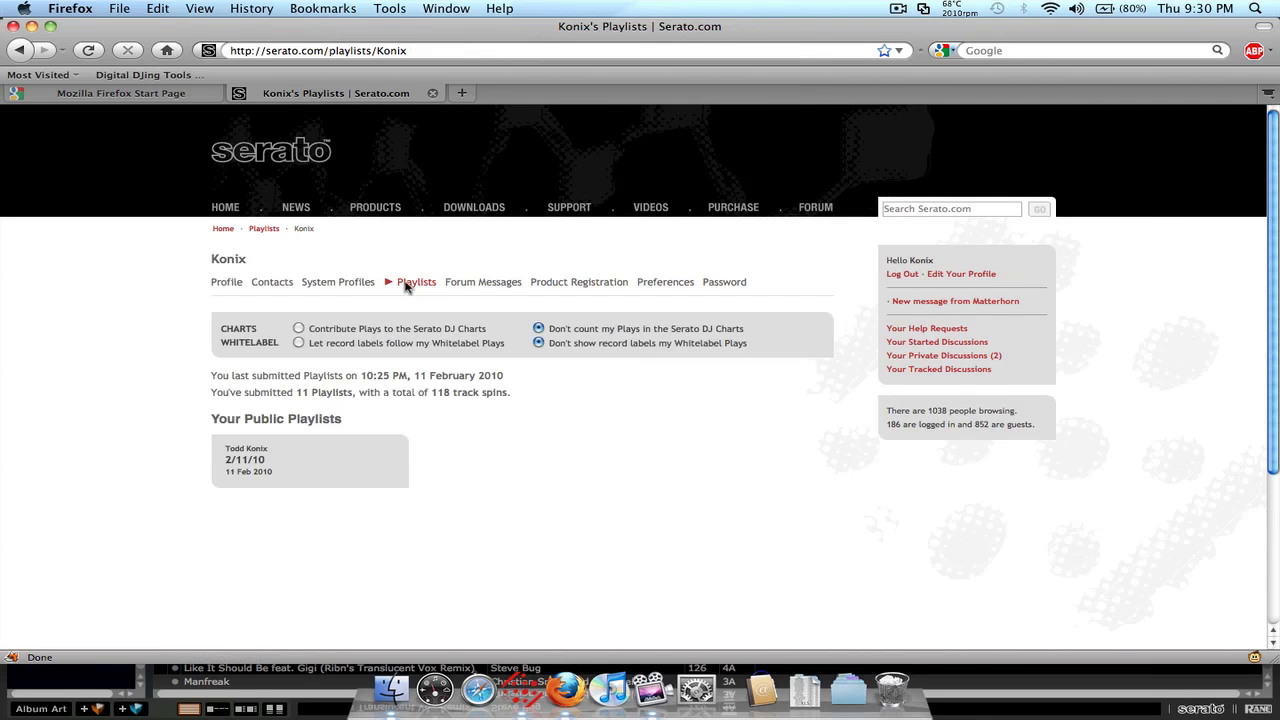
mouse_move(312, 472)
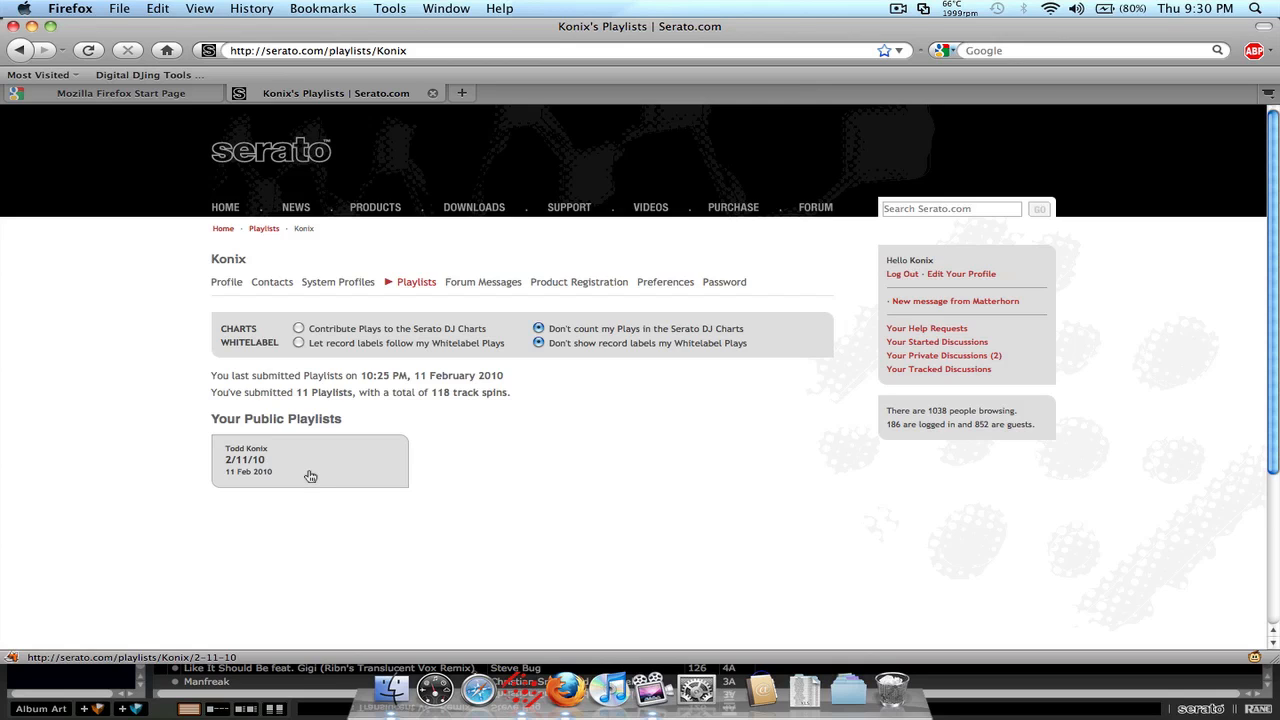
left_click(310, 460)
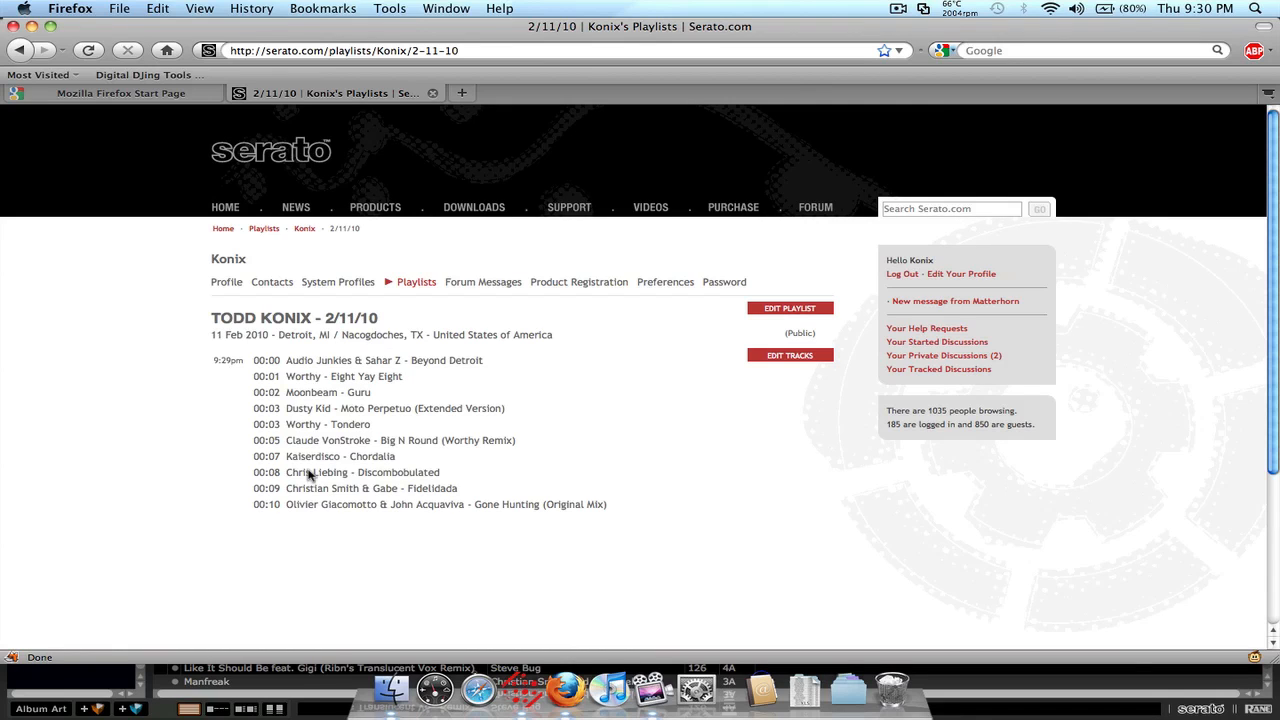
mouse_move(36, 36)
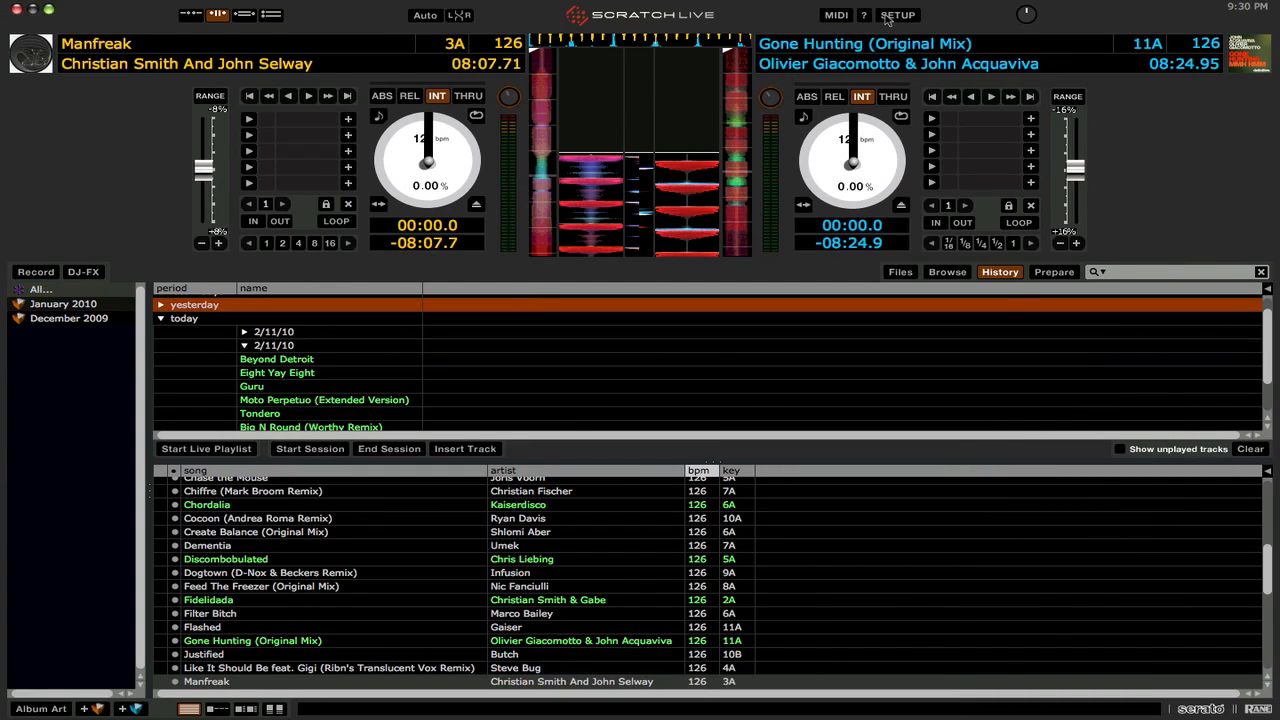
Step: Recheck that Serato Playlists and Live Playlists are enabled in Setup
left_click(896, 16)
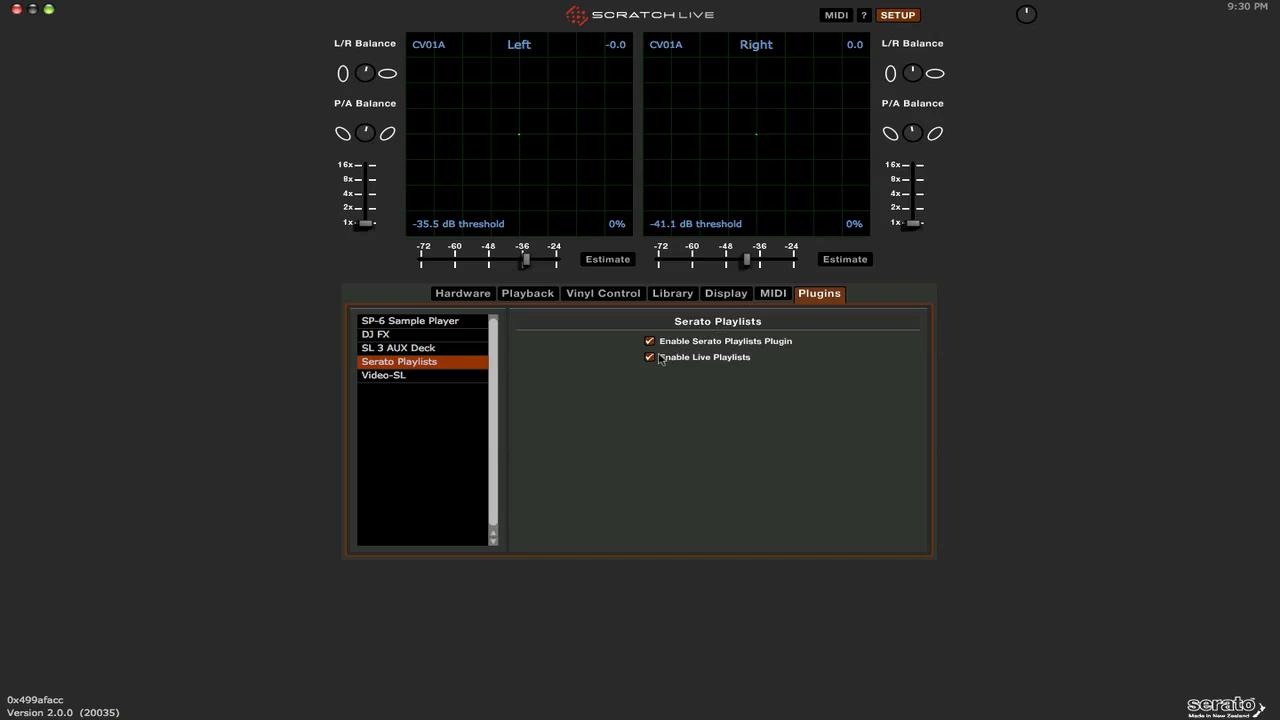
left_click(896, 16)
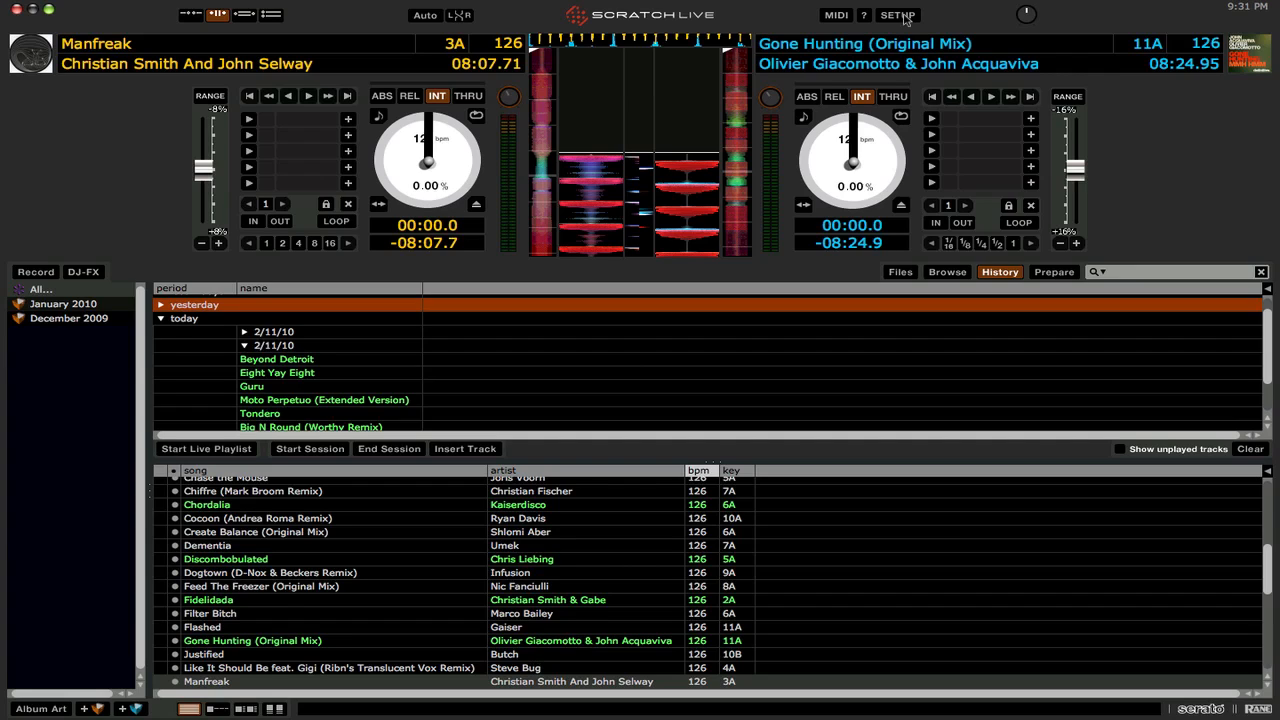
mouse_move(216, 428)
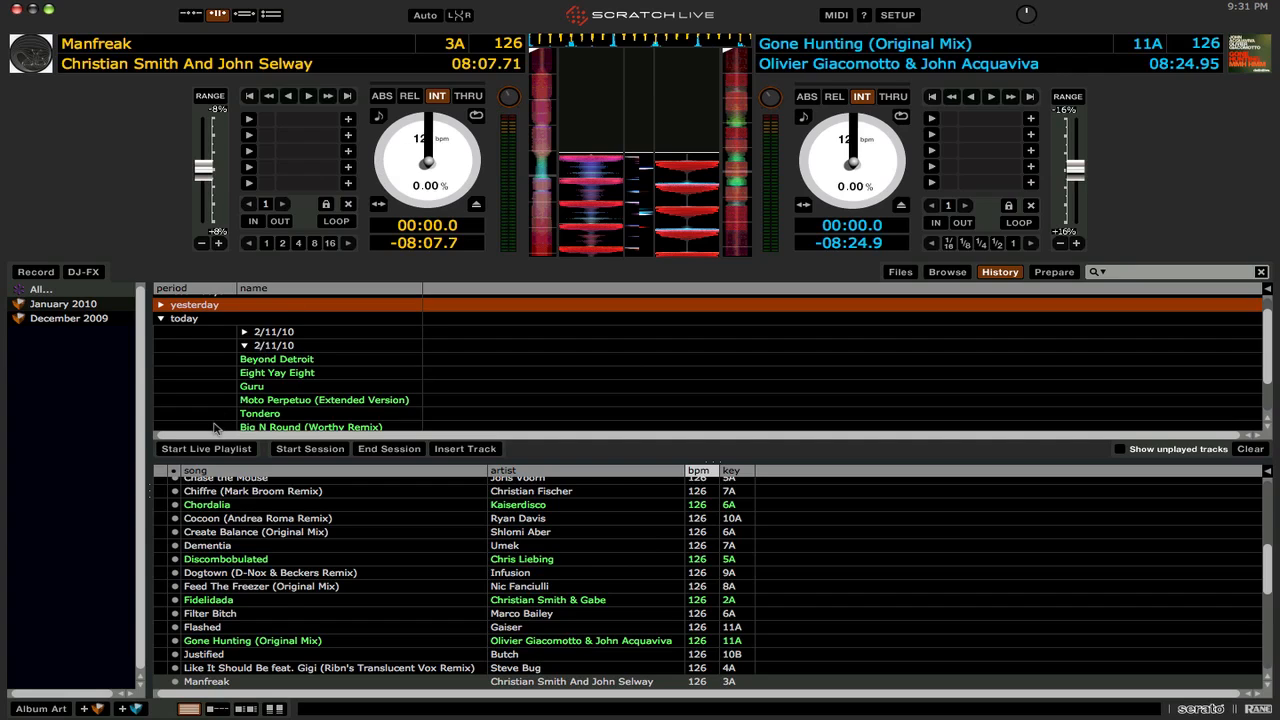
Step: Start the live playlist from the History panel, accepting the data-sending warning
left_click(206, 448)
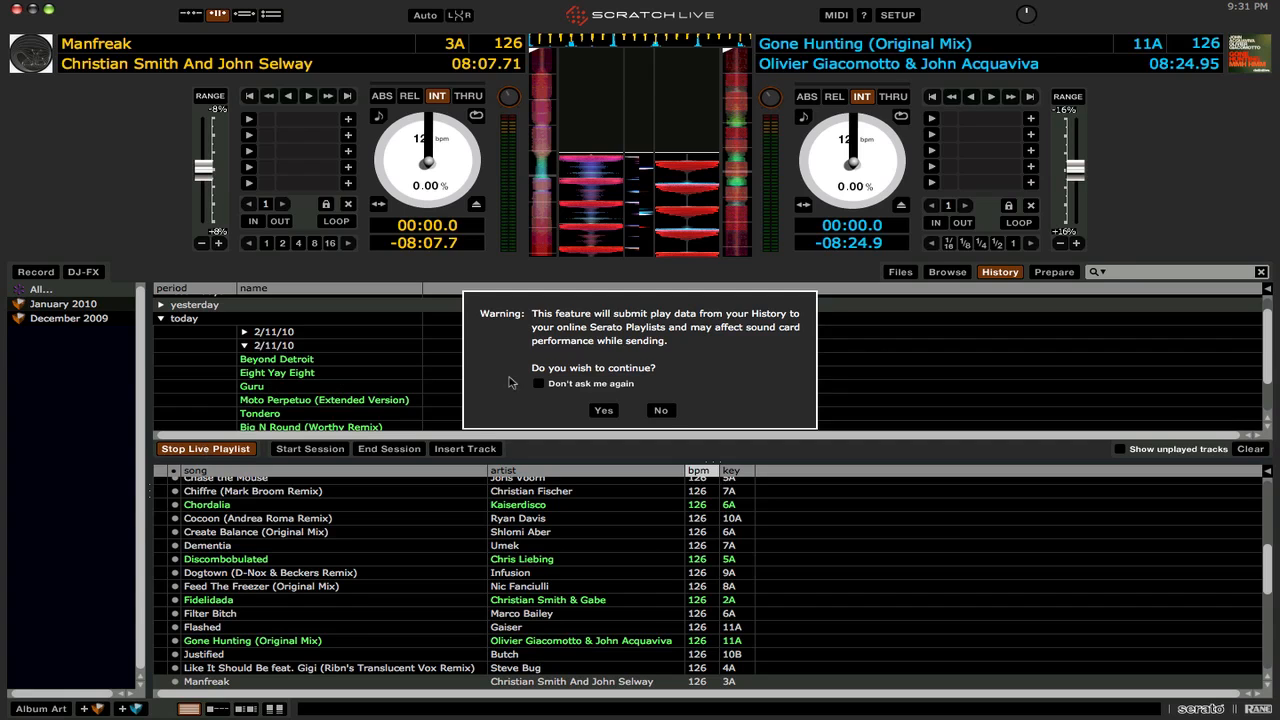
left_click(604, 410)
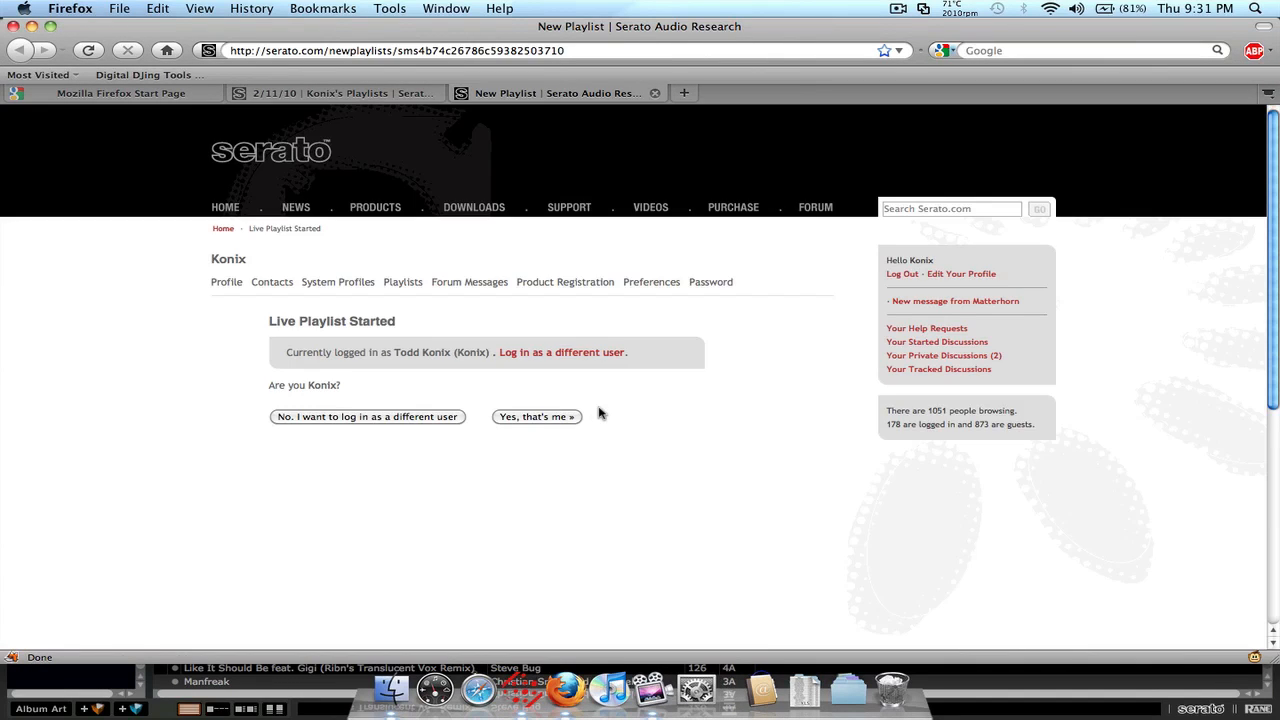
Step: Confirm the Konix account so the live 2/11/10 playlist page loads
left_click(536, 416)
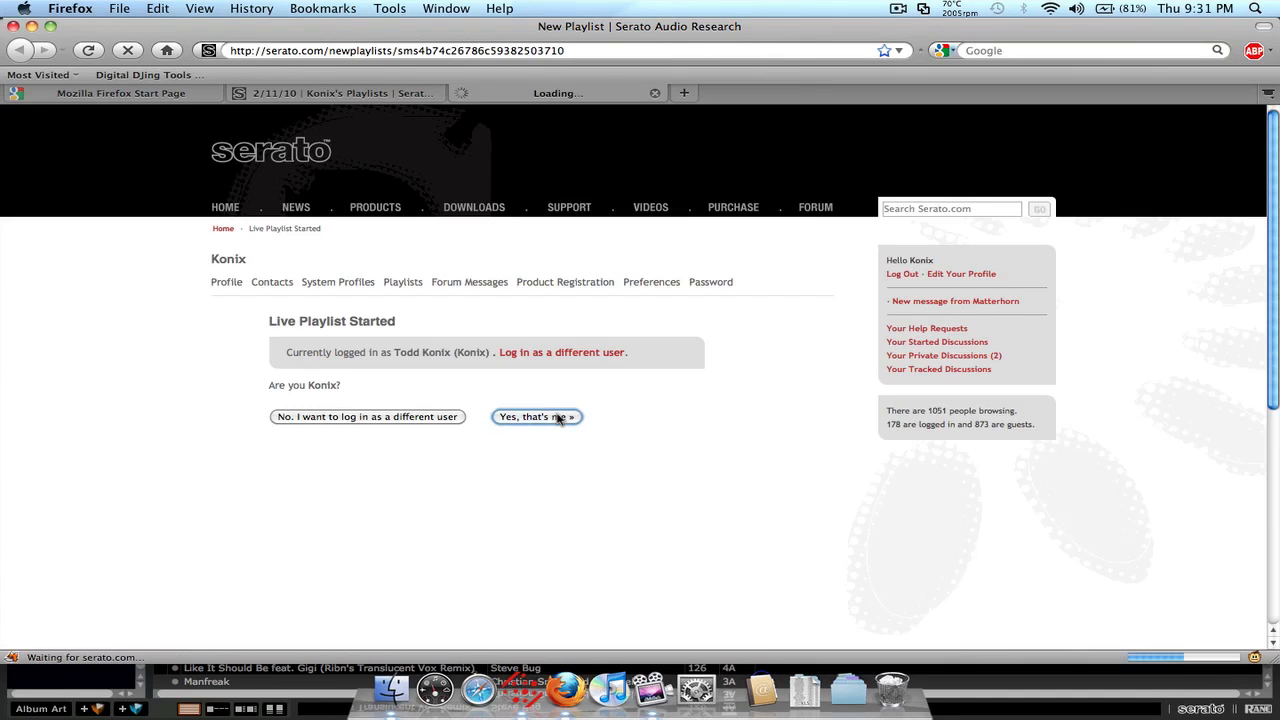
left_click(536, 416)
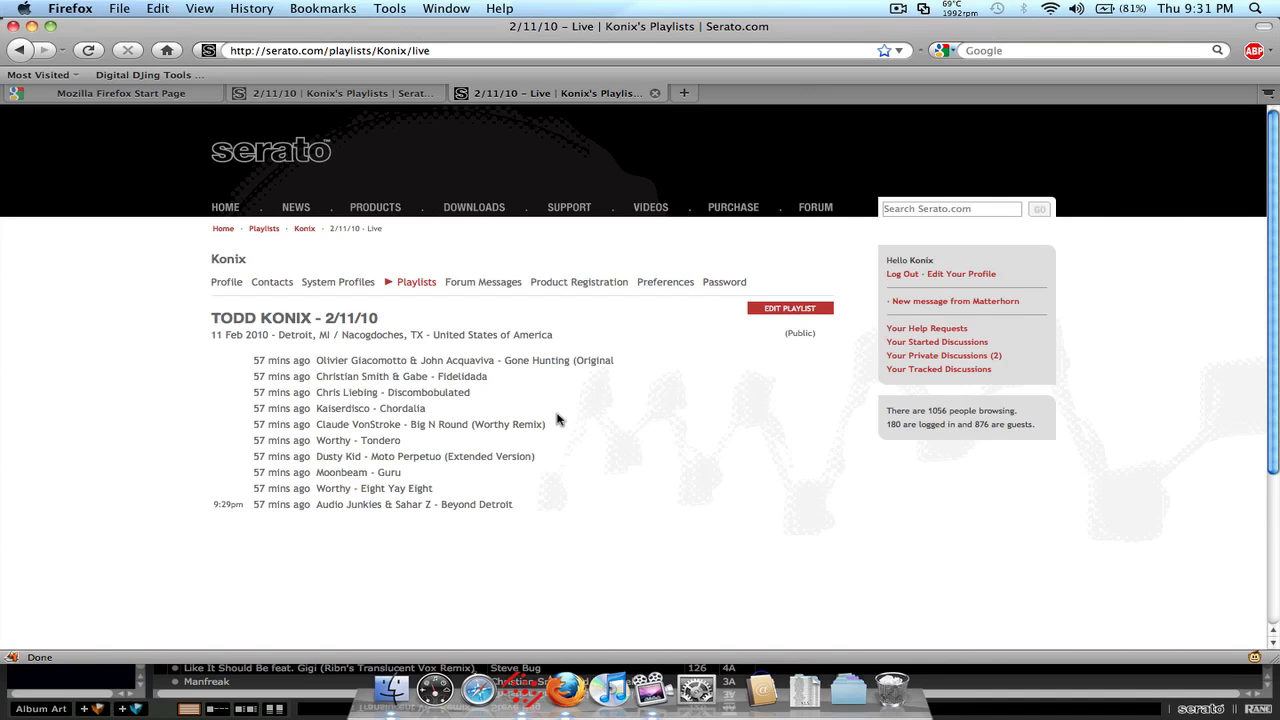
mouse_move(976, 644)
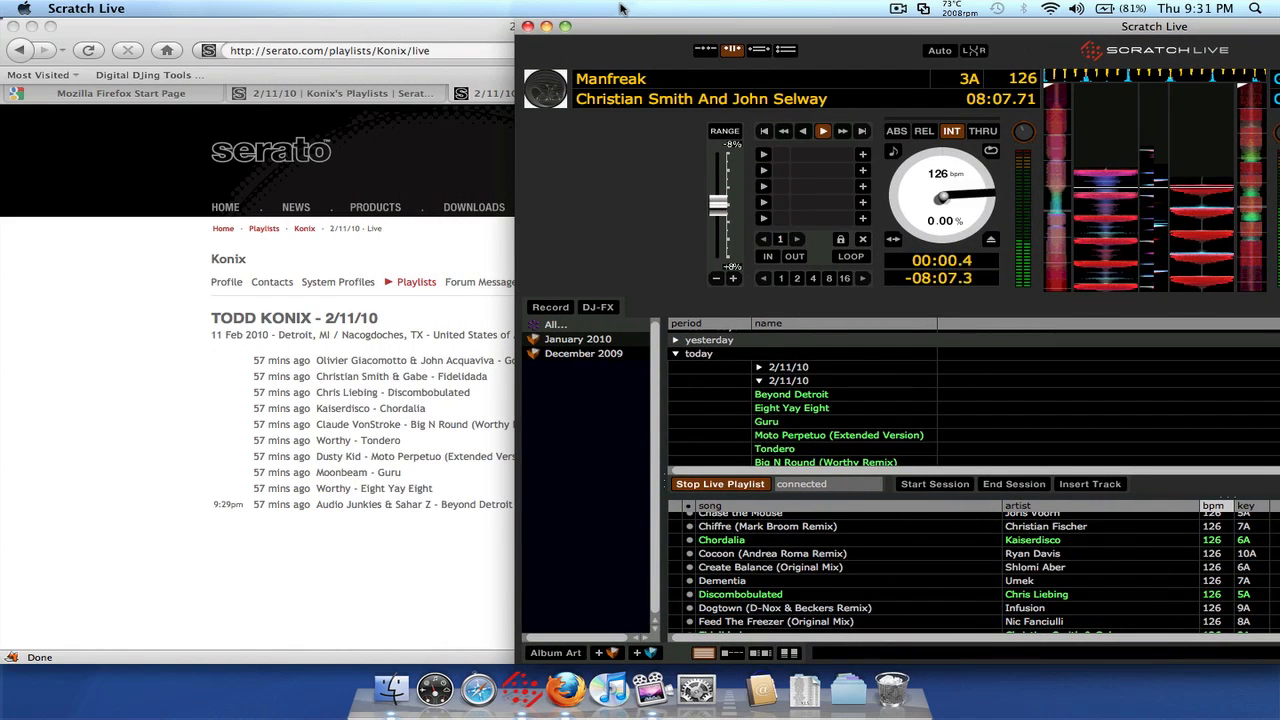
left_click(770, 568)
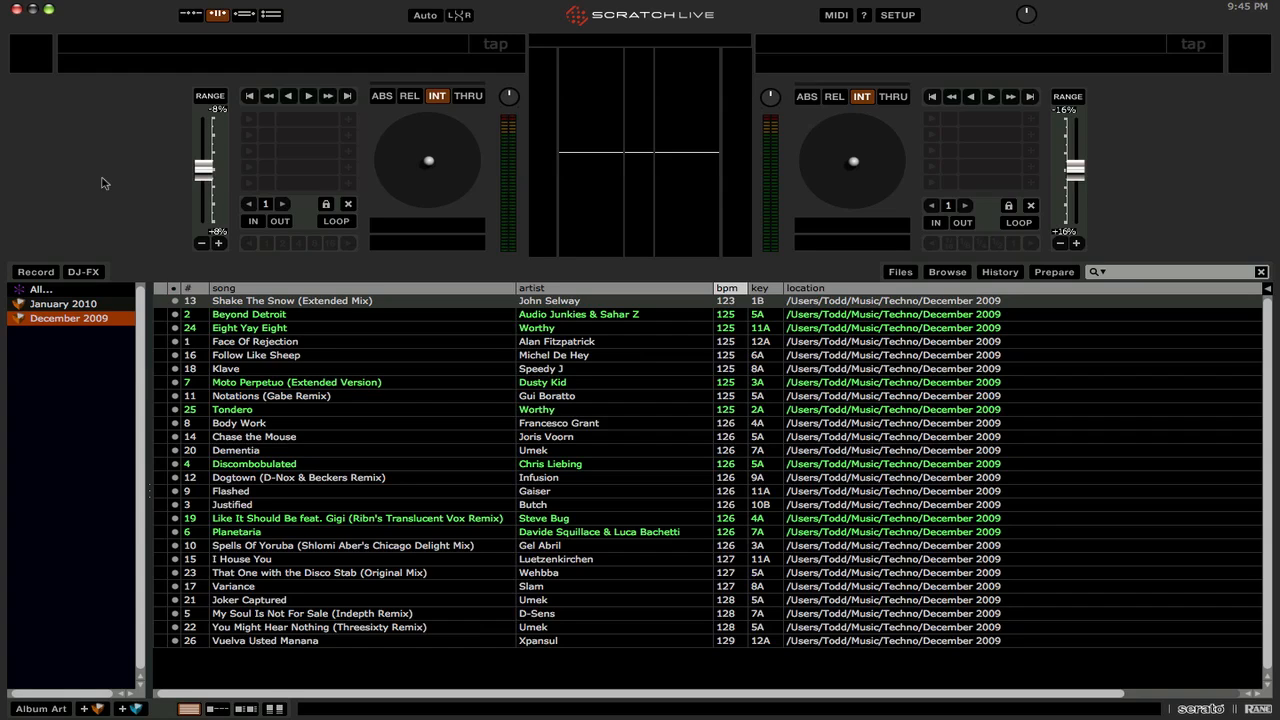
mouse_move(860, 276)
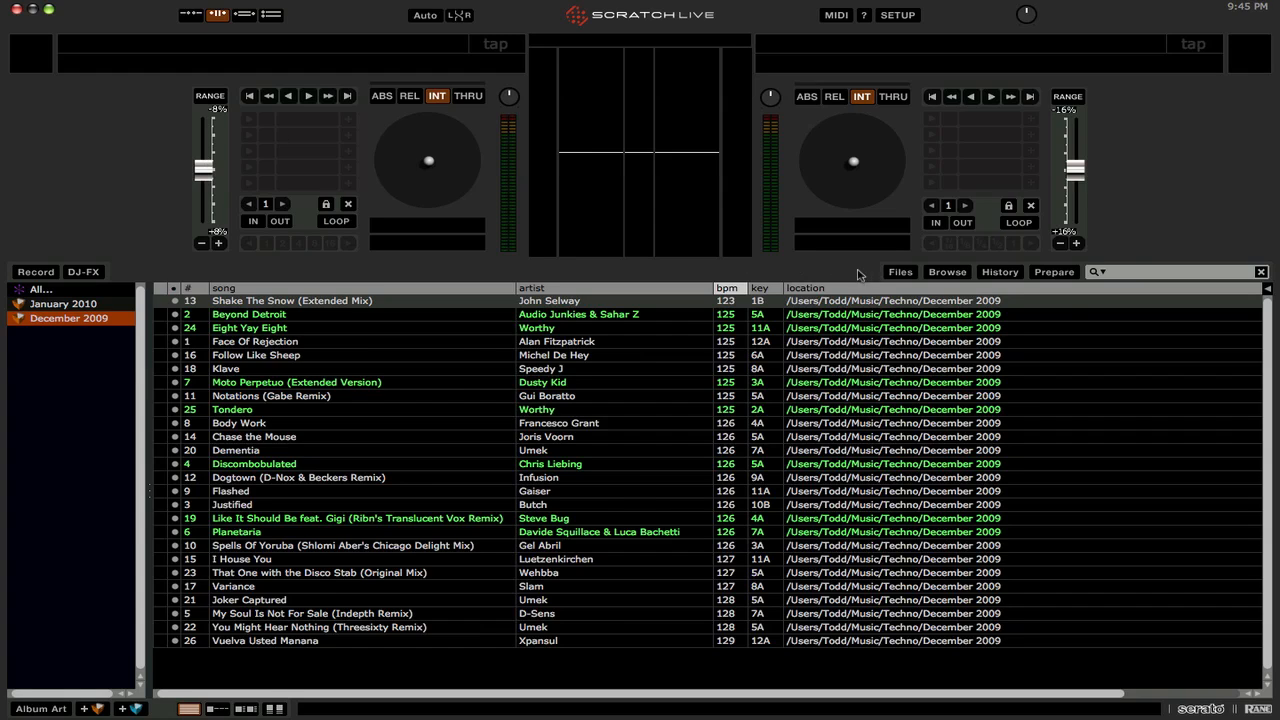
Step: Show the Files browser of drives and folders above the December 2009 crate
left_click(898, 272)
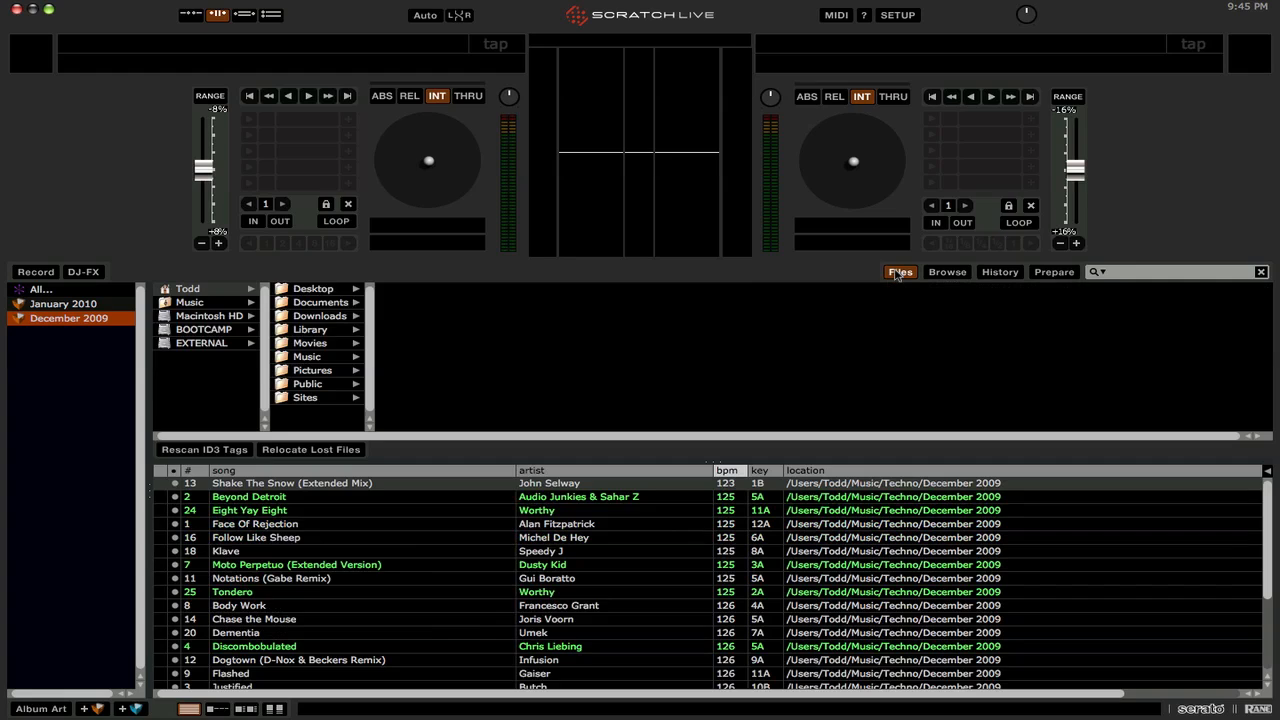
Step: Drag the December 2009 crate from the crate list onto the EXTERNAL drive in the Files panel
left_click(200, 344)
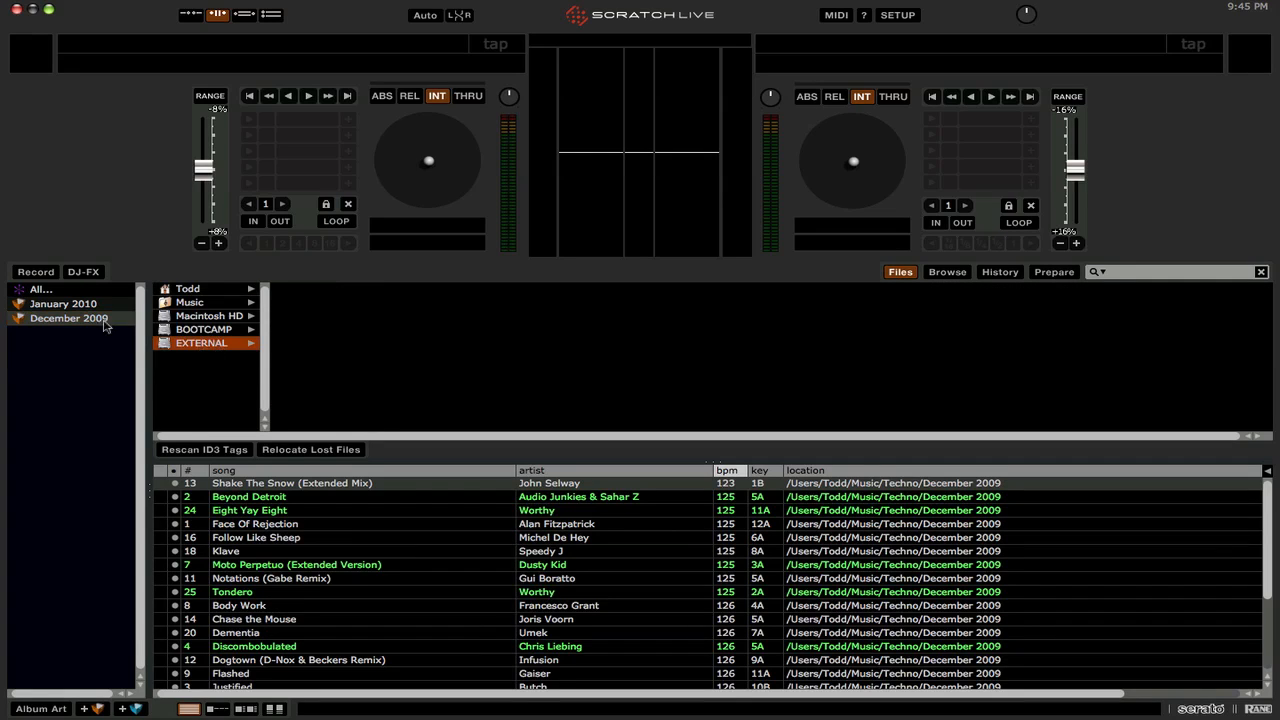
left_click(68, 318)
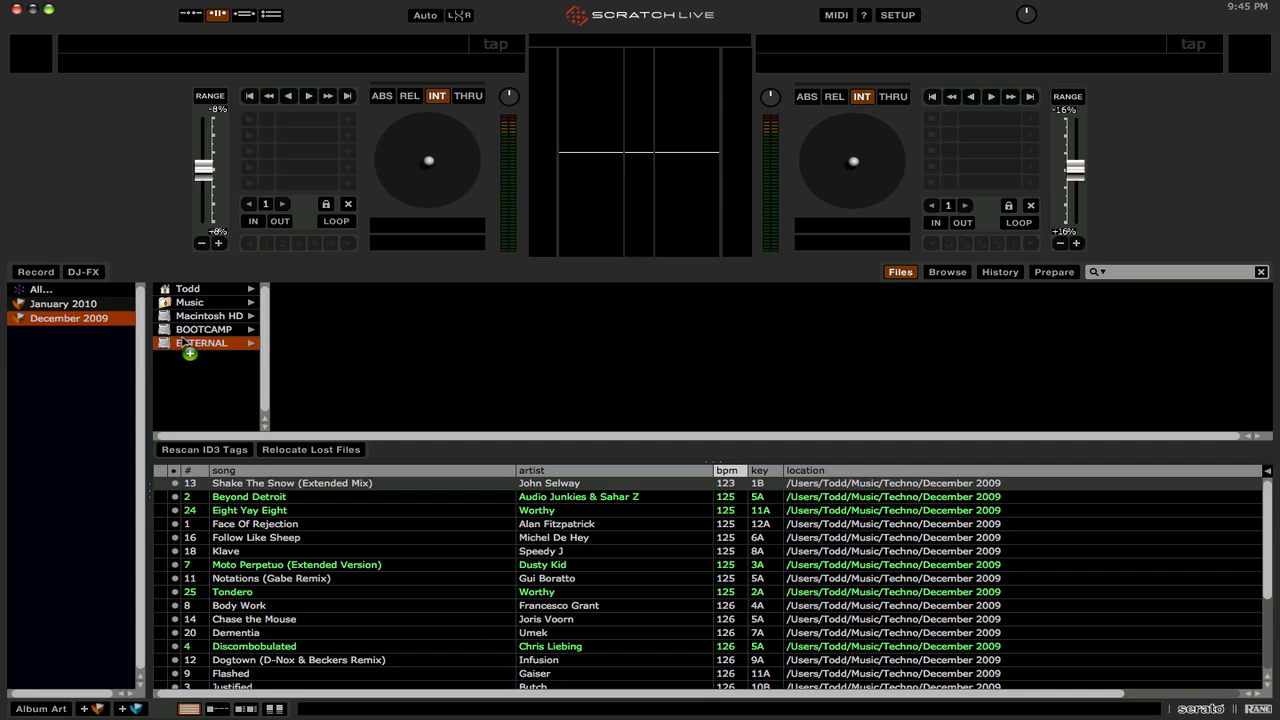
left_click(200, 344)
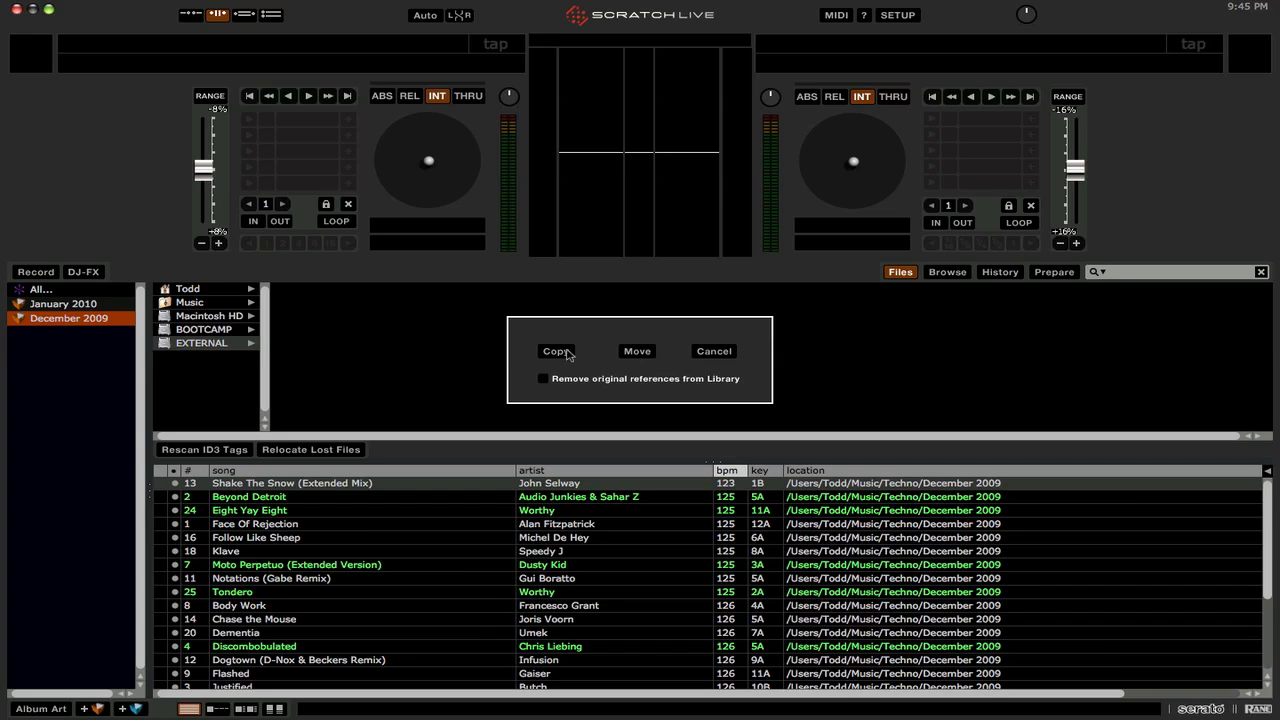
mouse_move(636, 348)
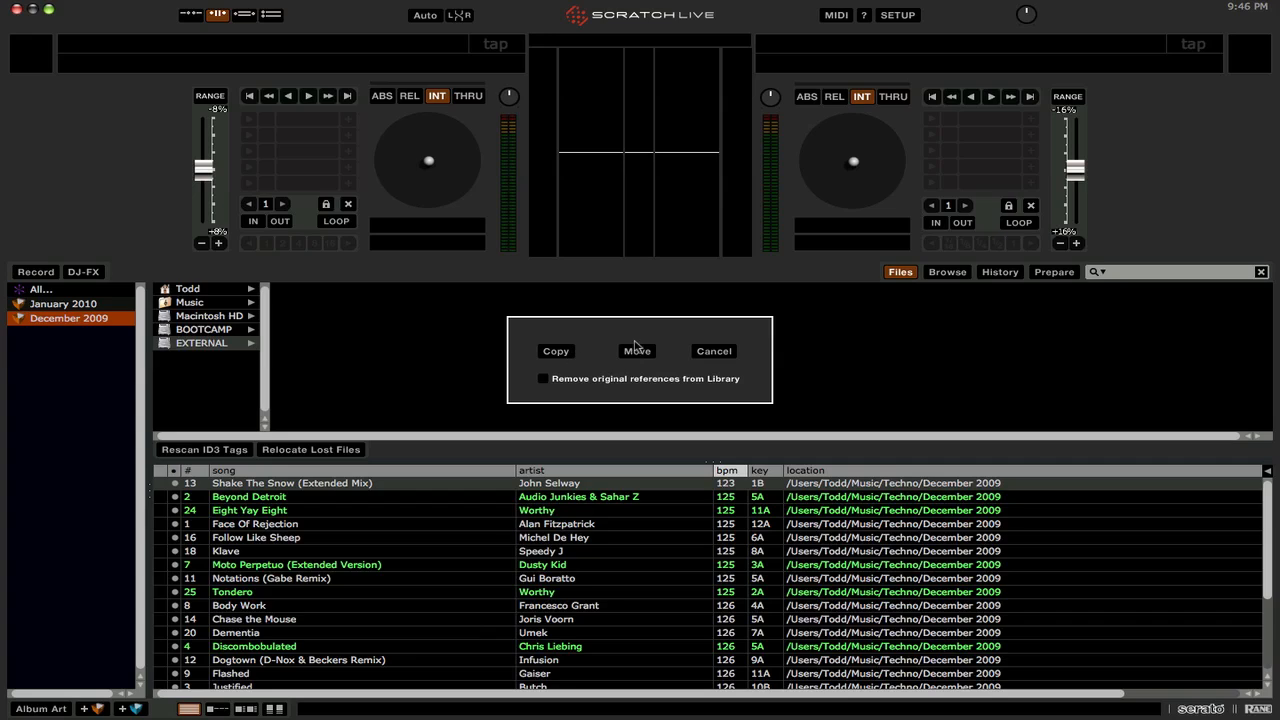
mouse_move(640, 348)
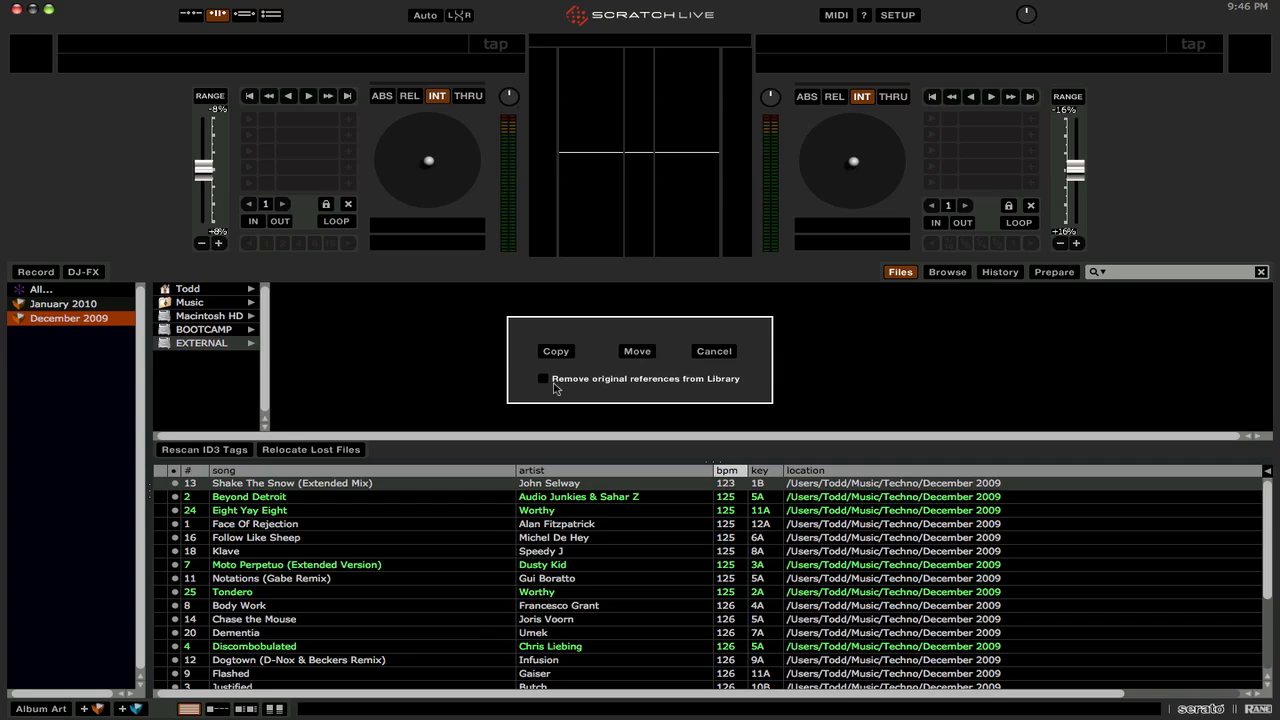
mouse_move(640, 408)
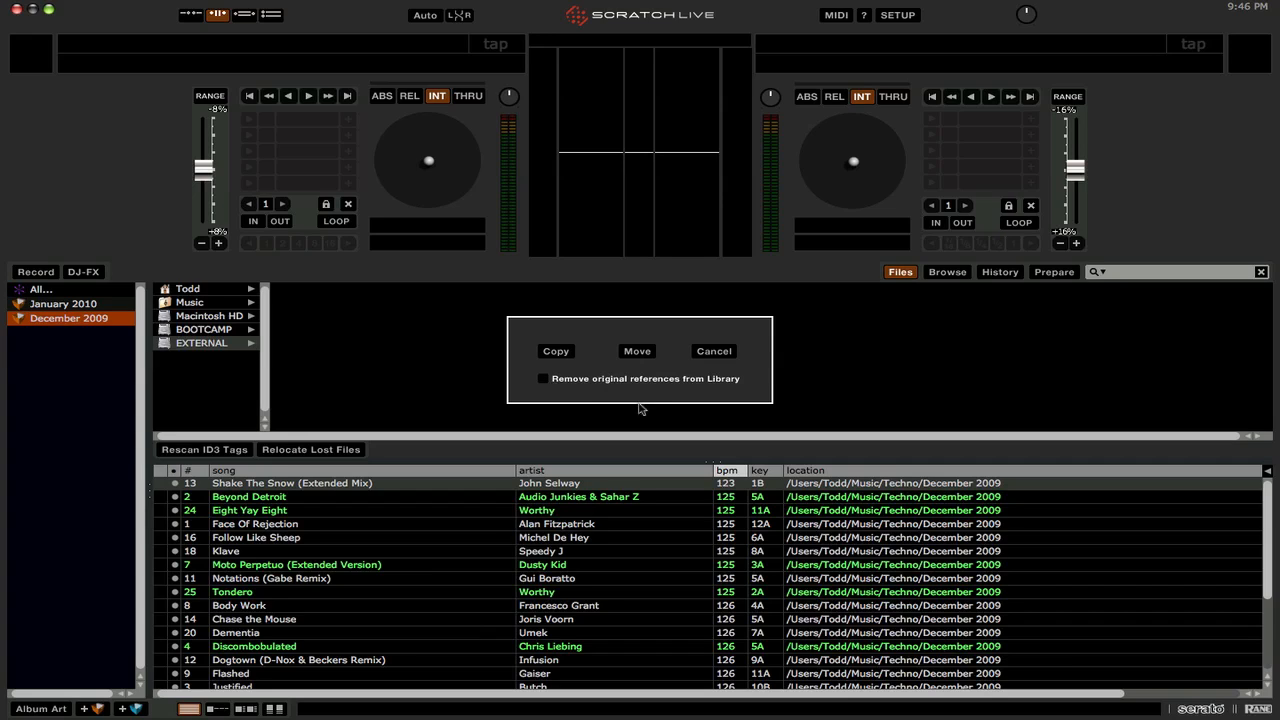
mouse_move(408, 504)
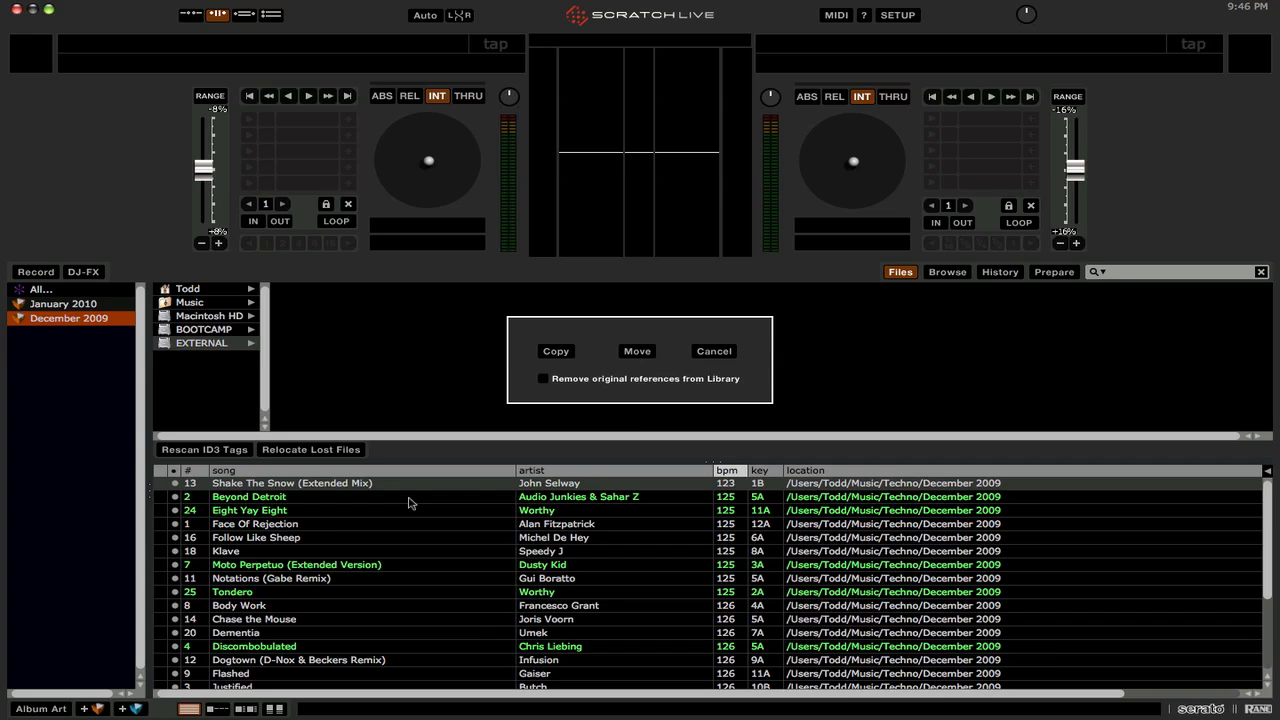
mouse_move(828, 498)
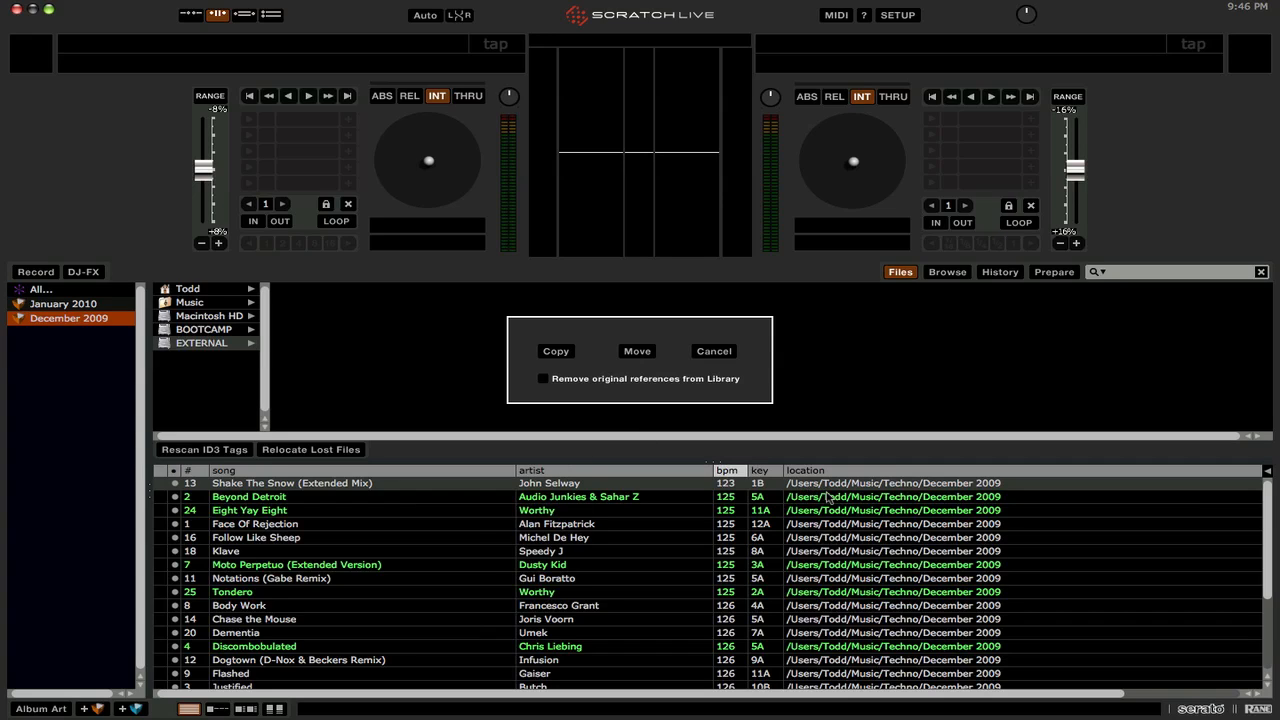
mouse_move(844, 496)
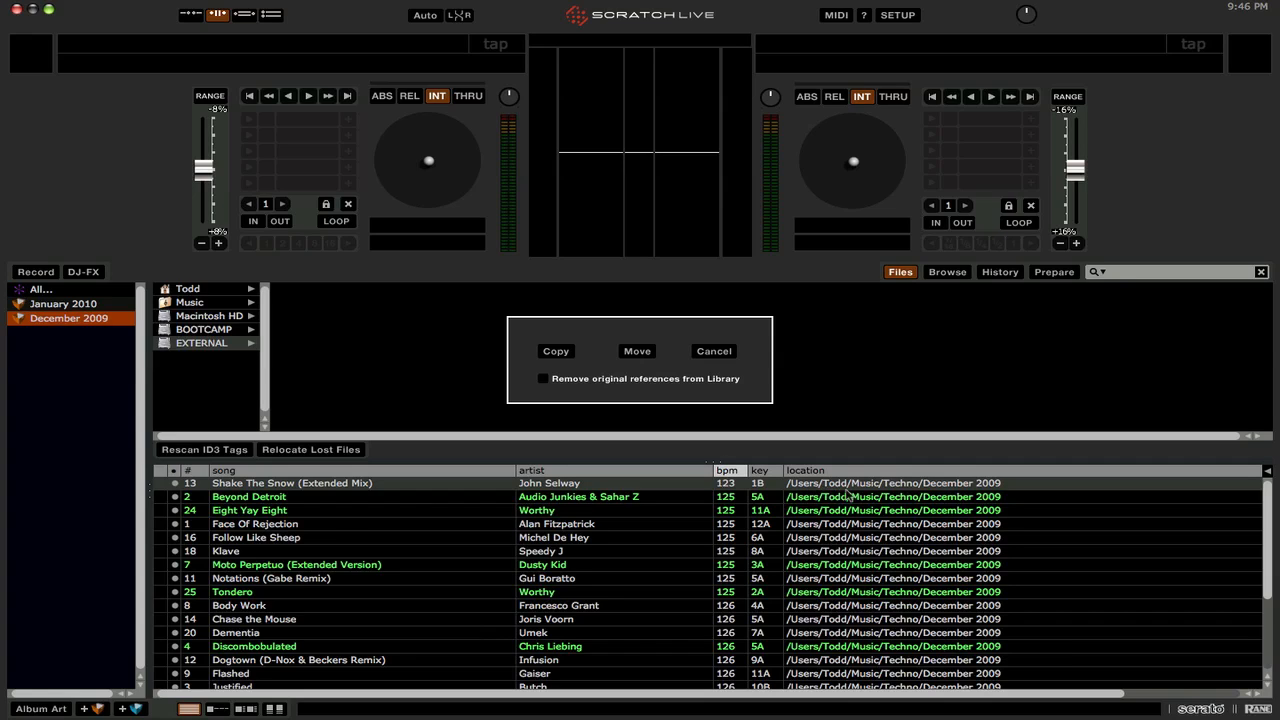
mouse_move(952, 496)
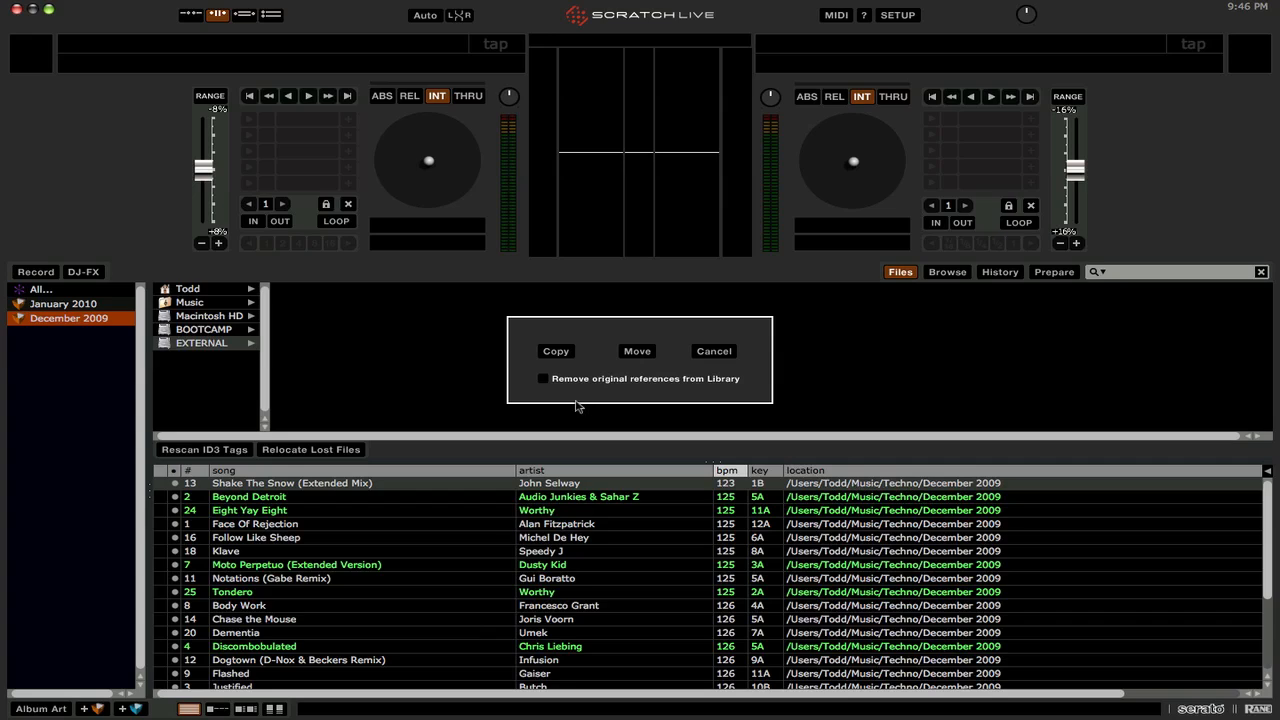
Step: Copy the crate's files to EXTERNAL with 'Remove original references from Library' ticked
left_click(544, 378)
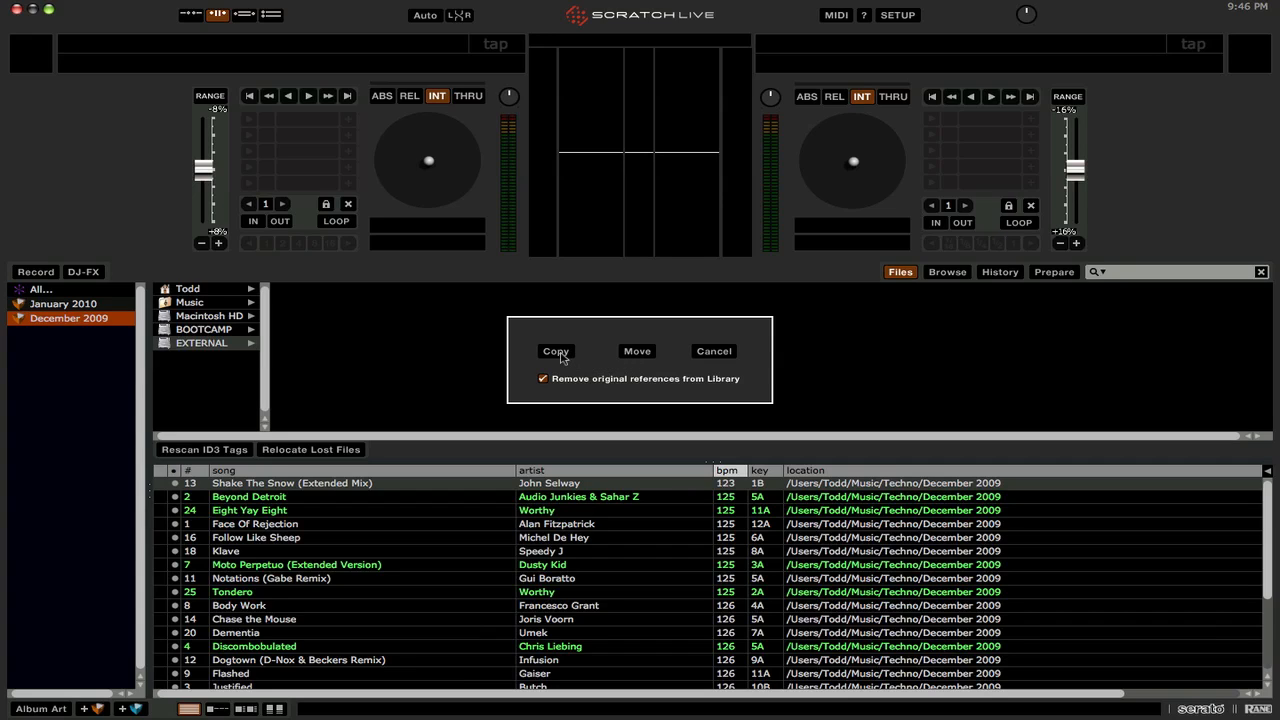
left_click(556, 352)
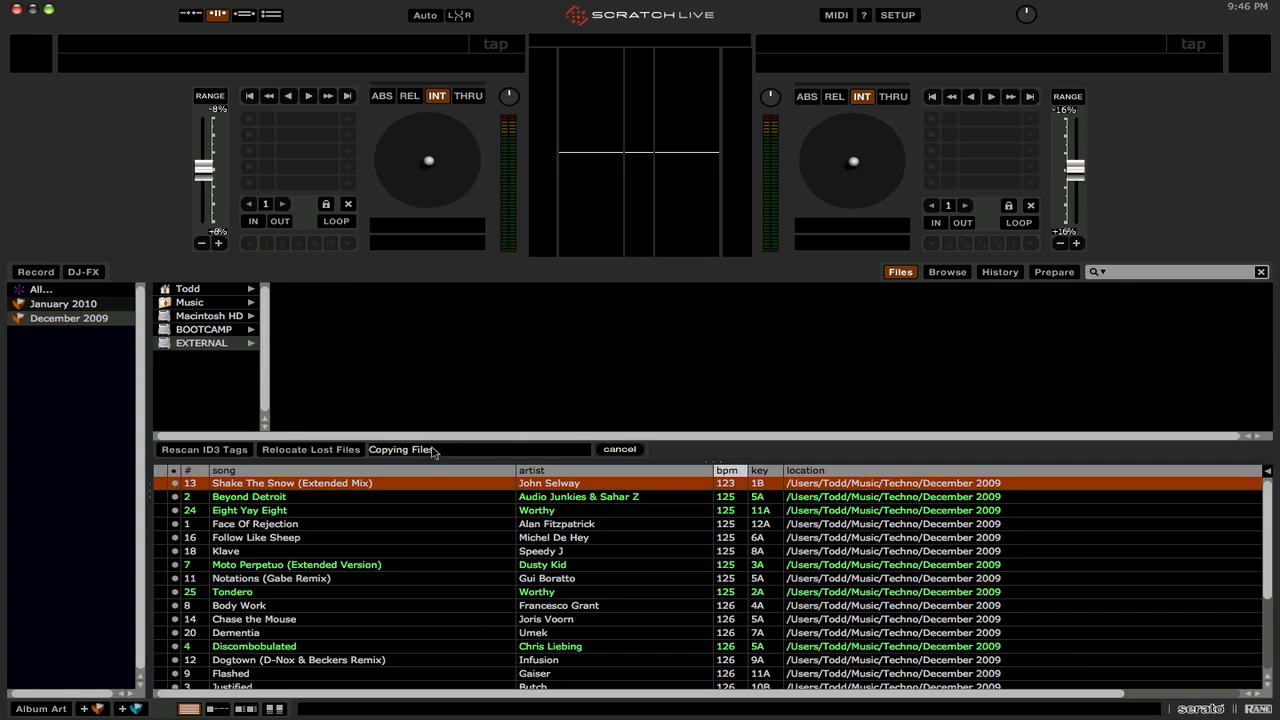